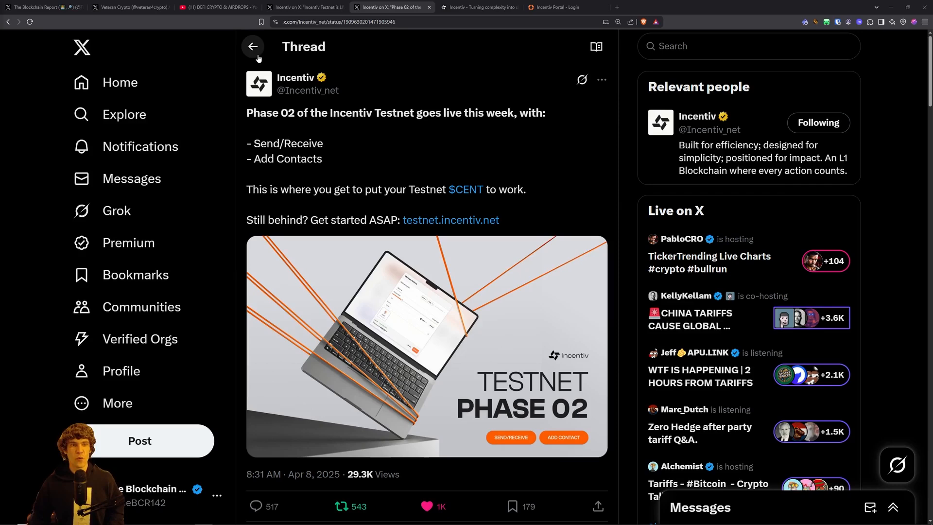
# - Switch to Incentiv's 'Testnet is LIVE' announcement post on X
pyautogui.click(305, 7)
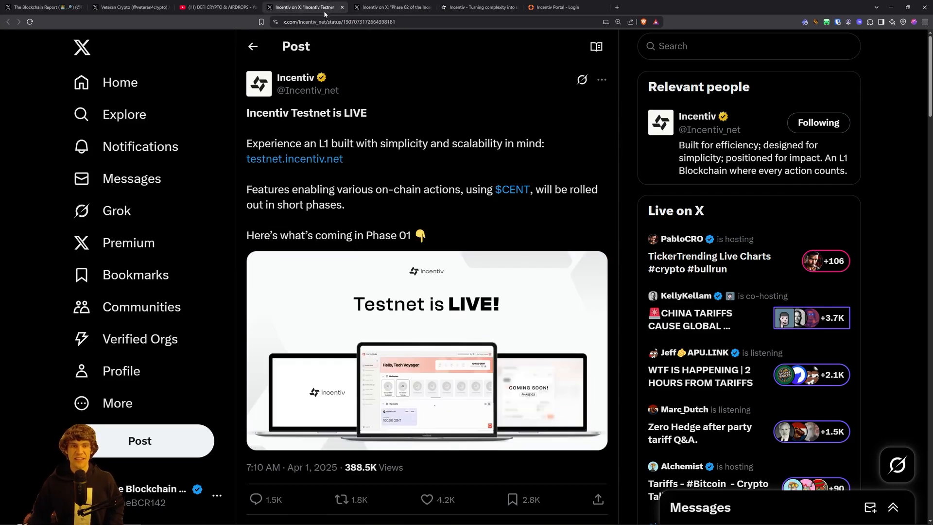
pyautogui.moveTo(570, 182)
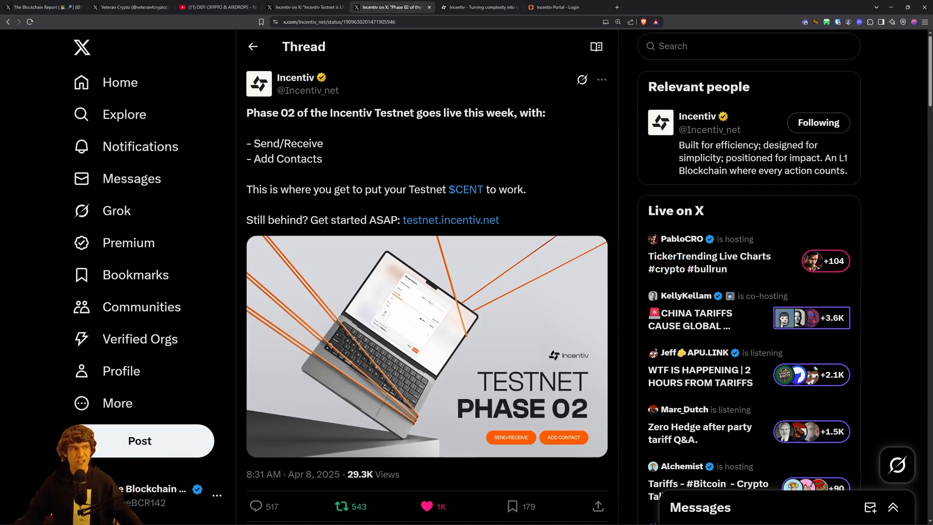
pyautogui.moveTo(470, 137)
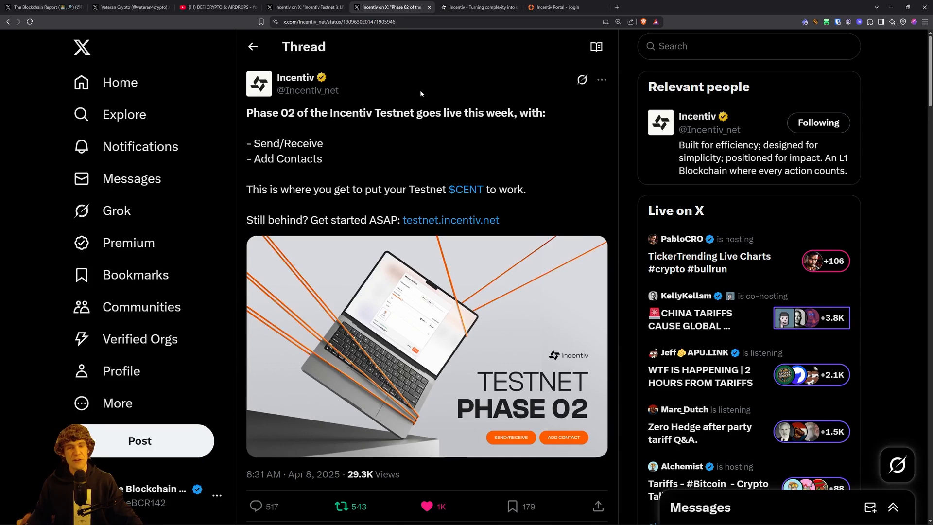
pyautogui.moveTo(440, 81)
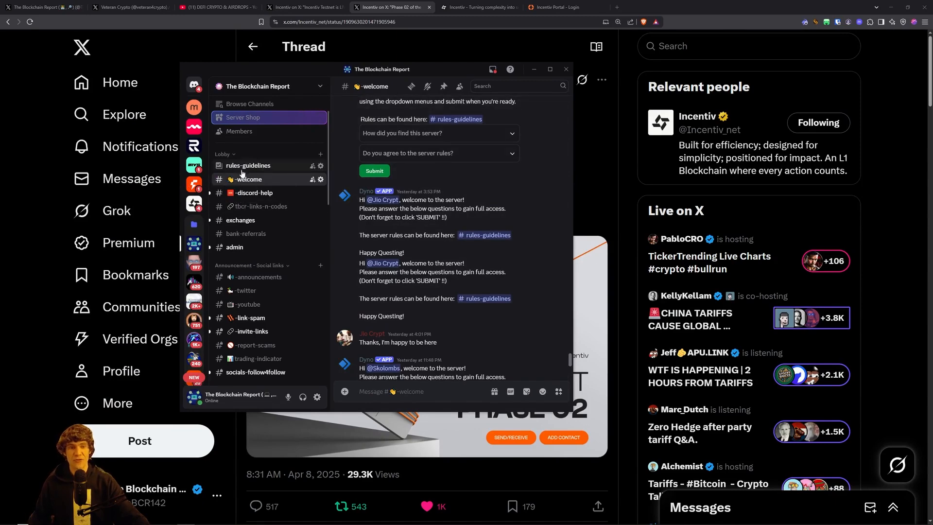
# - Read the #rules-guidelines channel, then go back to The Blockchain Report's X profile
pyautogui.click(247, 166)
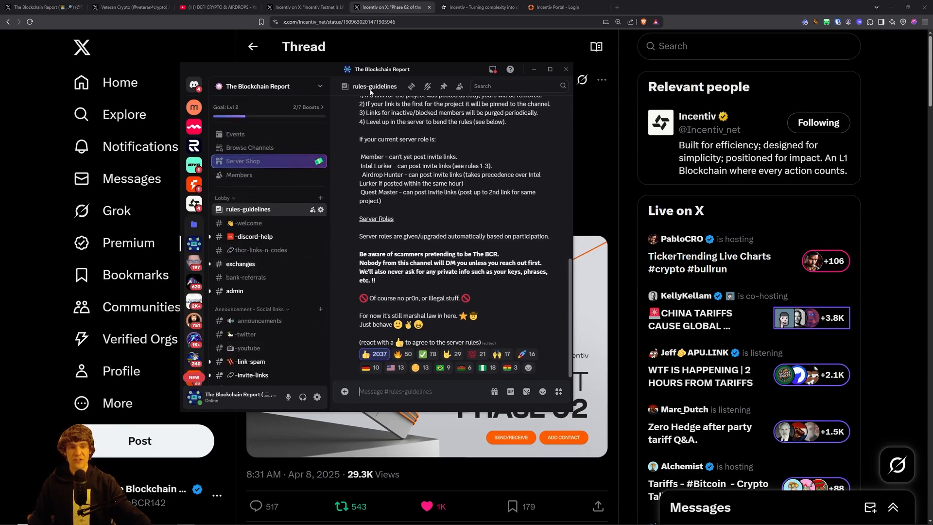
pyautogui.click(565, 69)
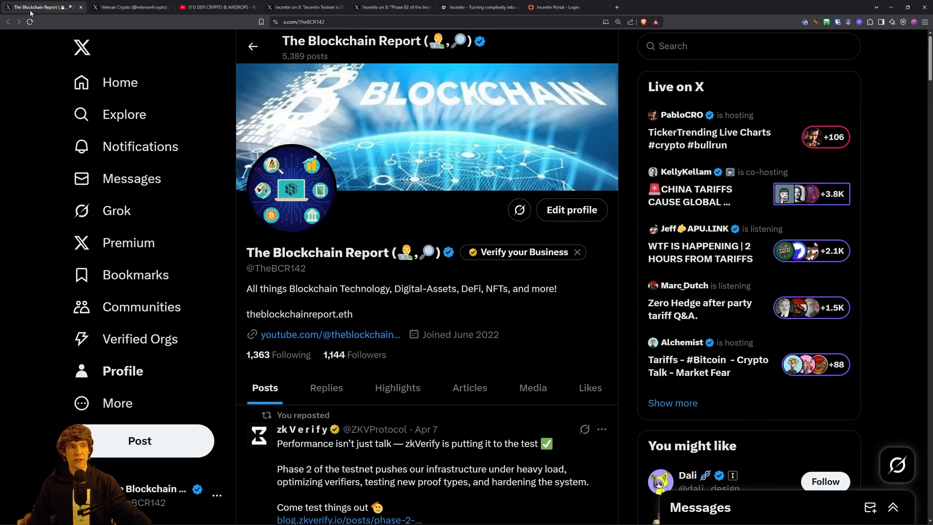
pyautogui.click(126, 7)
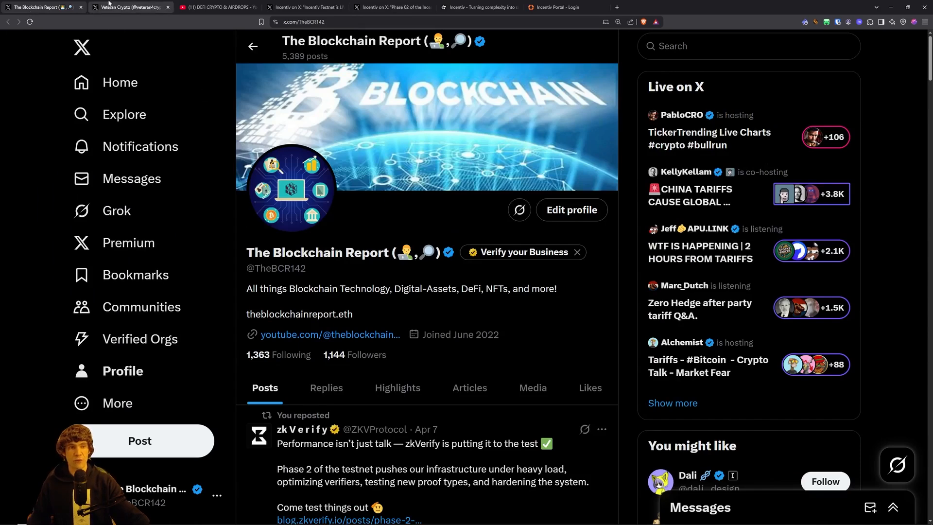
pyautogui.click(125, 7)
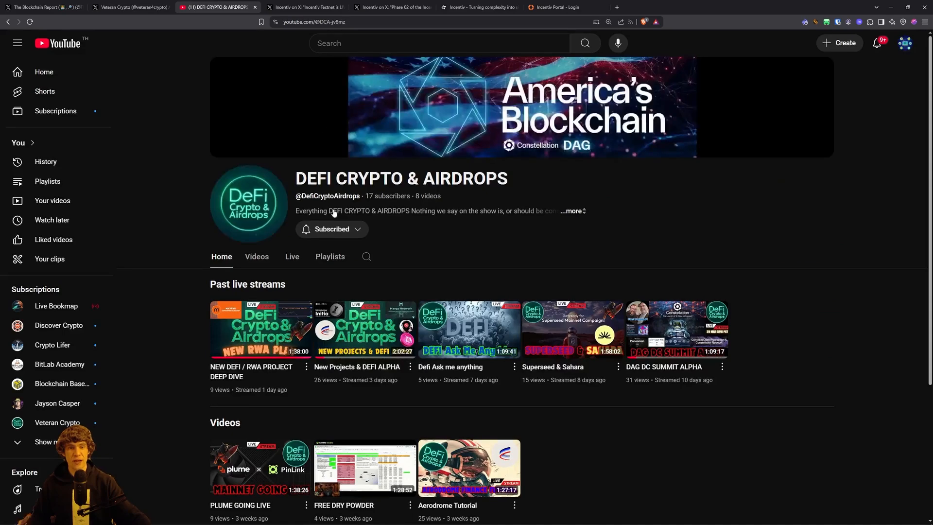
pyautogui.click(129, 7)
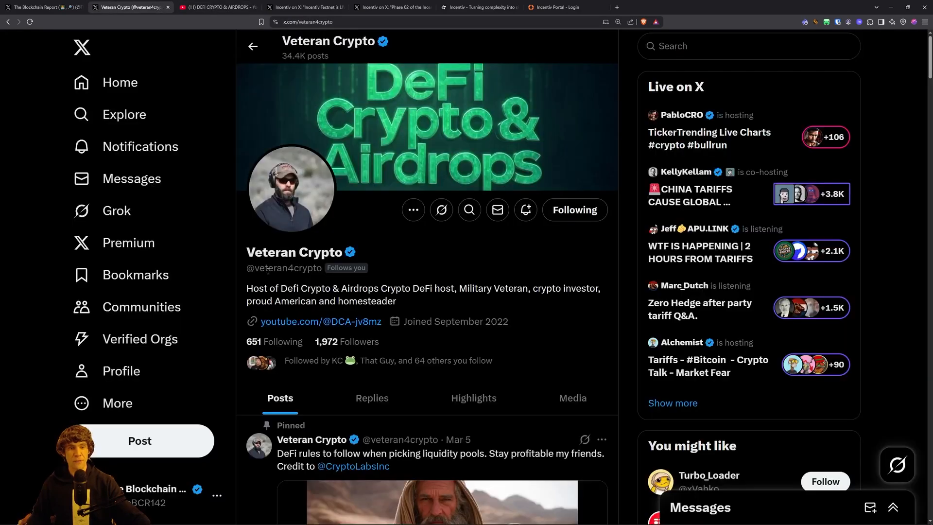
pyautogui.click(217, 7)
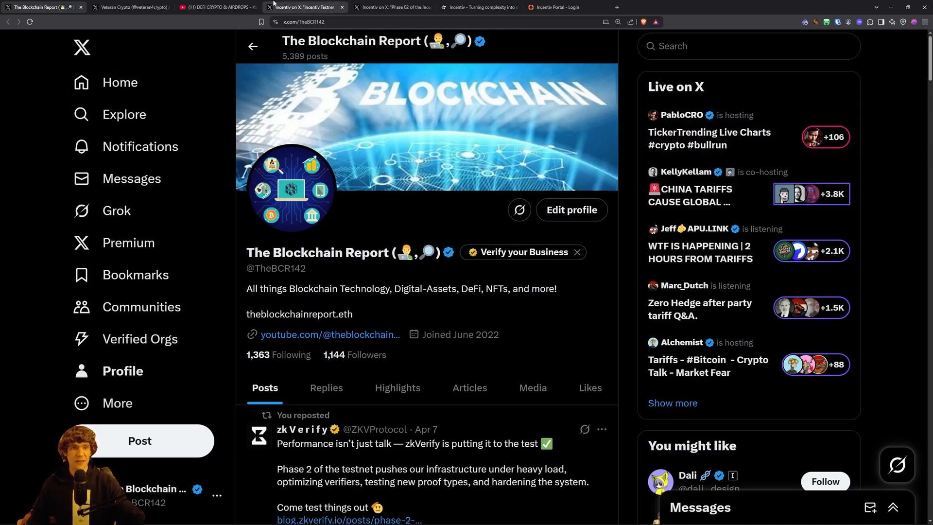
pyautogui.moveTo(305, 7)
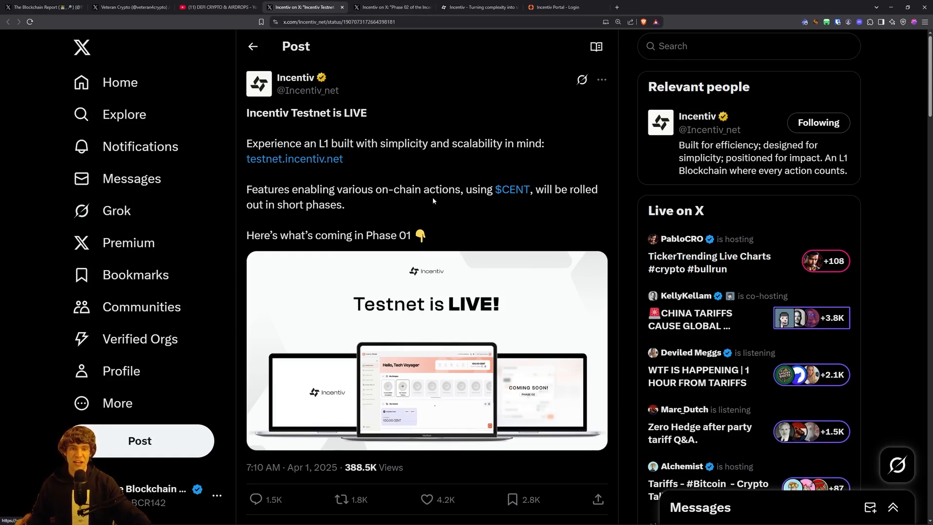
pyautogui.moveTo(512, 190)
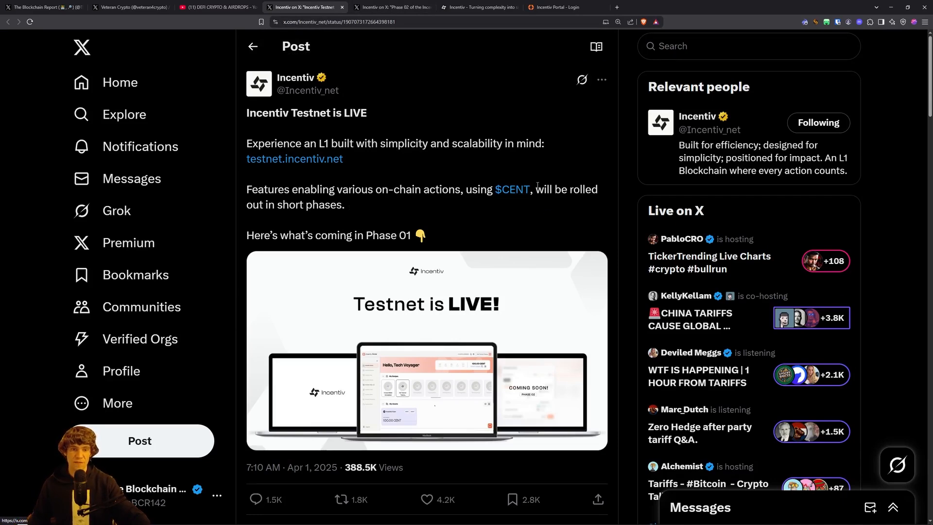
# - Scroll the 'Testnet is LIVE' thread to its end, then switch to the Phase 02 post
pyautogui.scroll(-3)
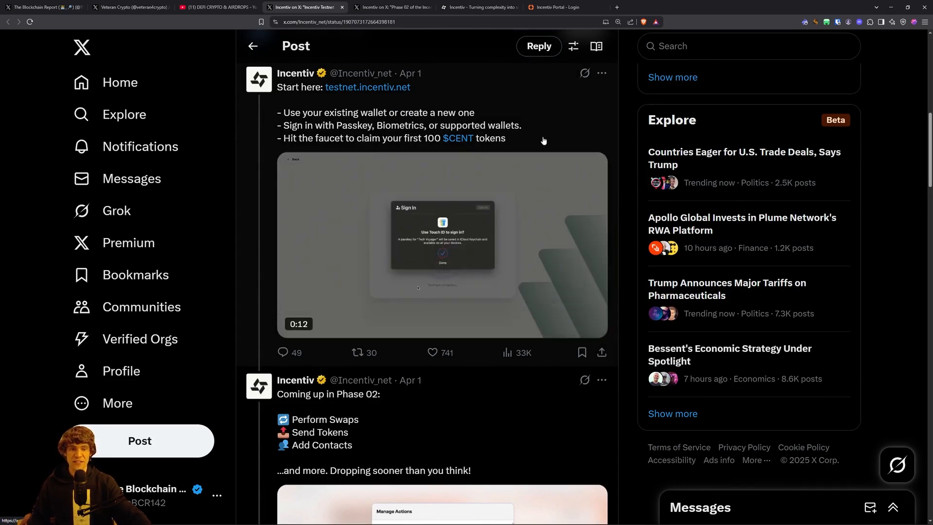
pyautogui.scroll(-3)
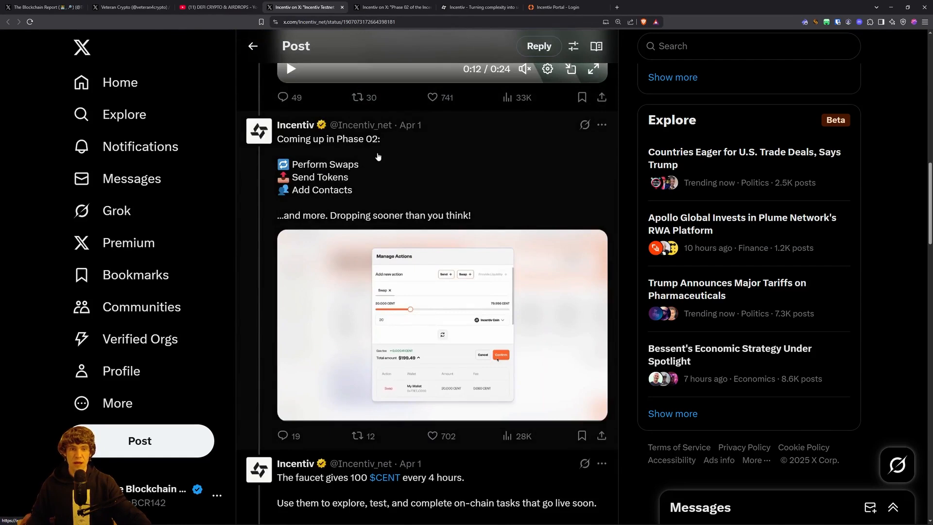
pyautogui.moveTo(397, 262)
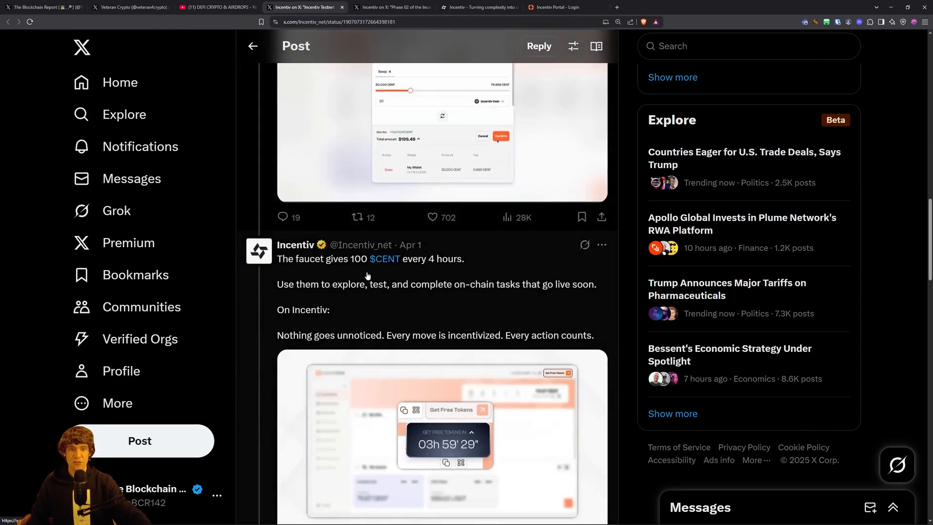
pyautogui.moveTo(309, 299)
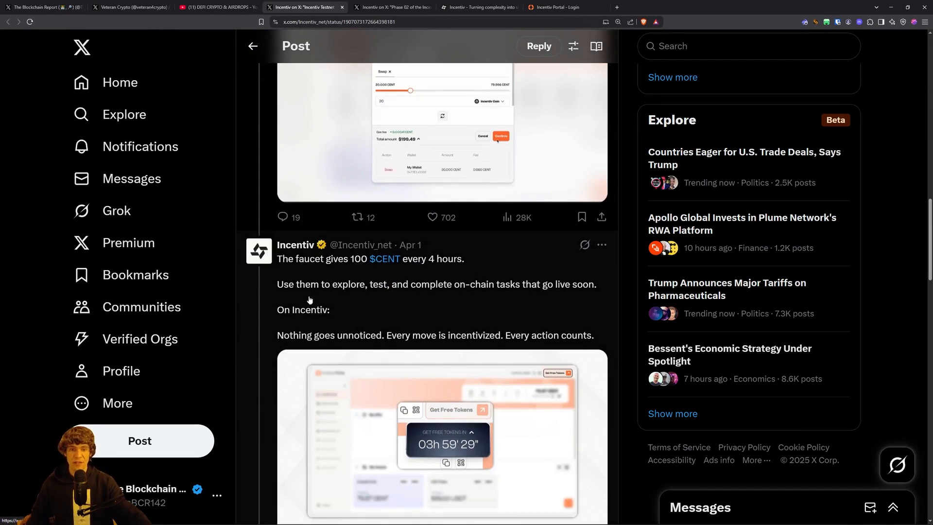
pyautogui.moveTo(534, 309)
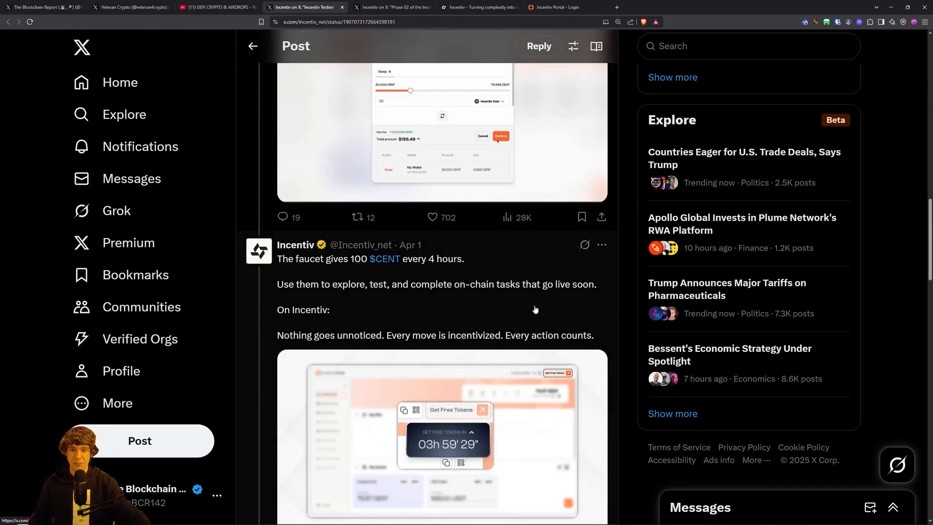
pyautogui.scroll(-3)
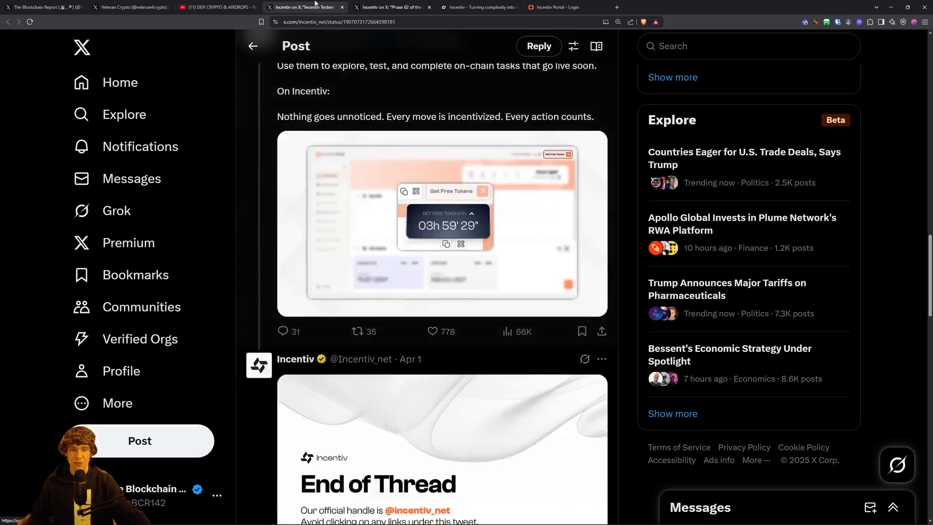
pyautogui.click(392, 7)
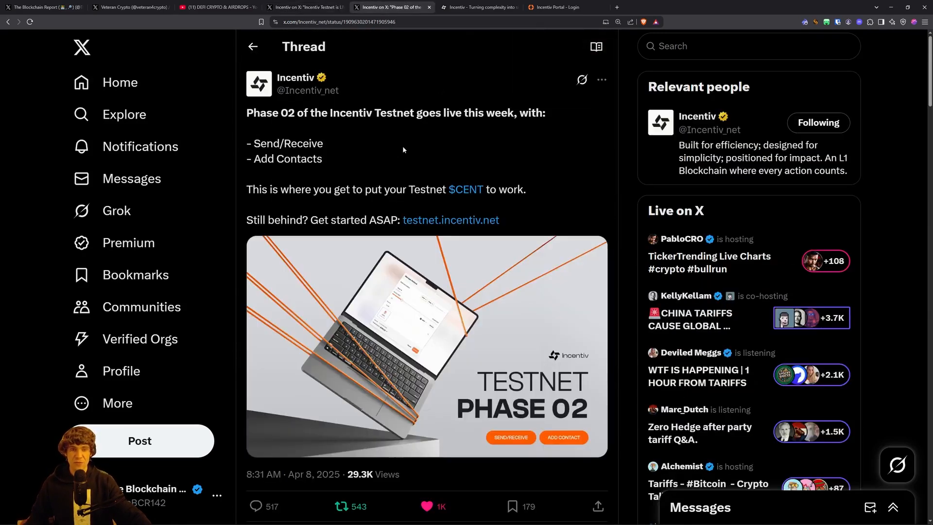
pyautogui.moveTo(276, 174)
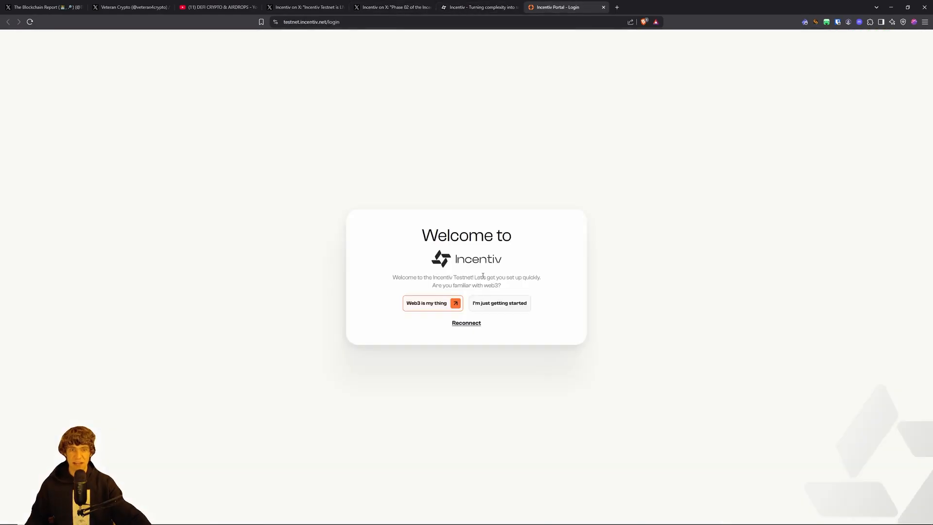
# - Glance at incentiv.net, return to the testnet login page and zoom it in
pyautogui.click(479, 7)
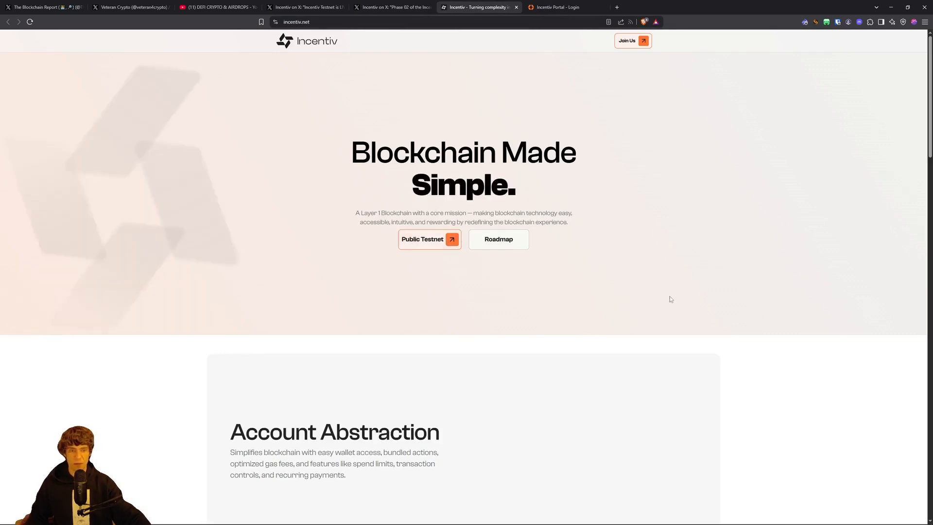
pyautogui.click(429, 239)
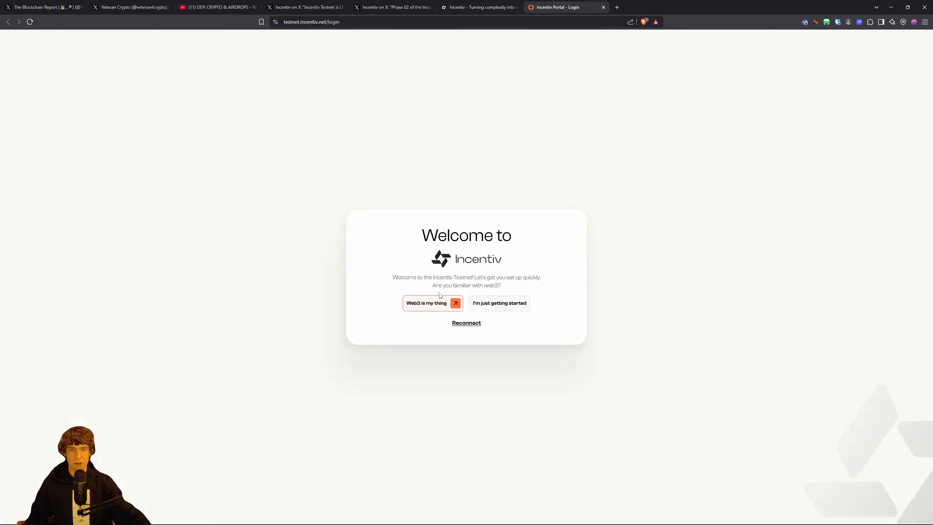
pyautogui.press('ctrl+plus')
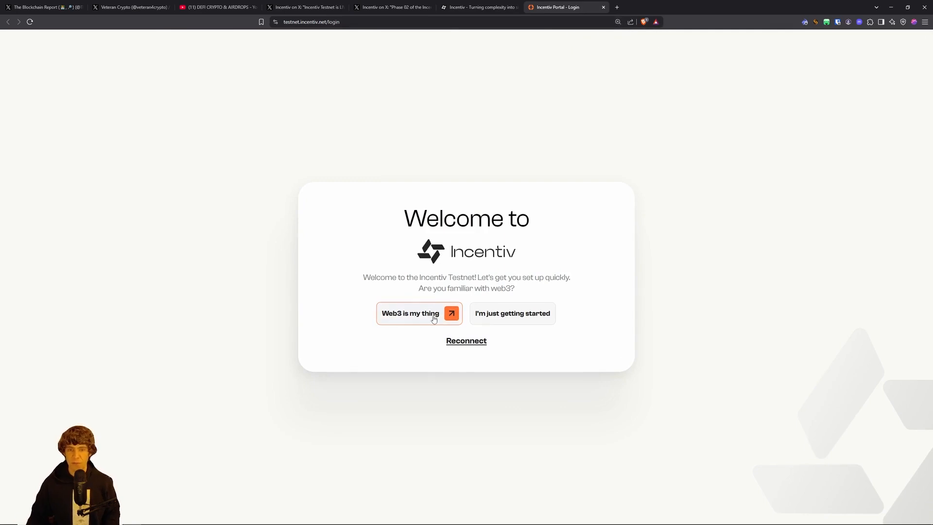
# - Start a first wallet with nickname test1 and continue back to the wallet-creation choice
pyautogui.click(418, 314)
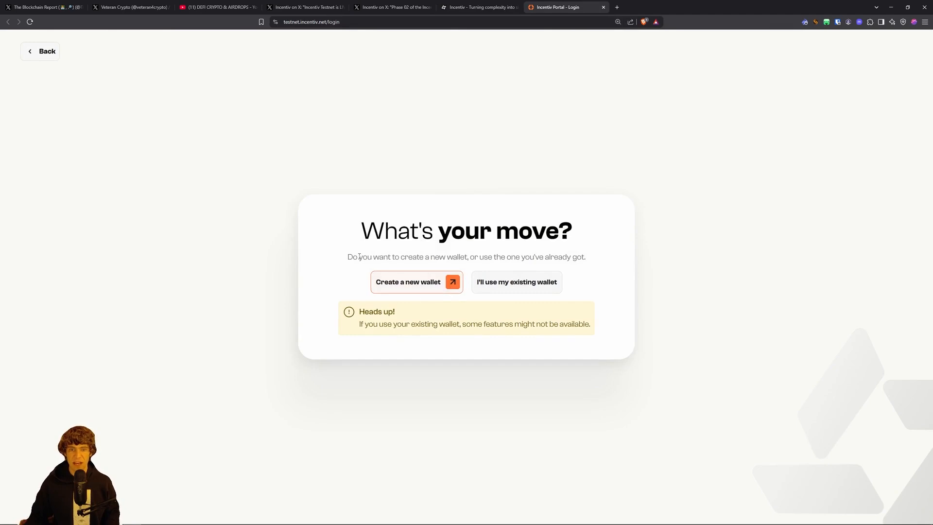
pyautogui.click(408, 282)
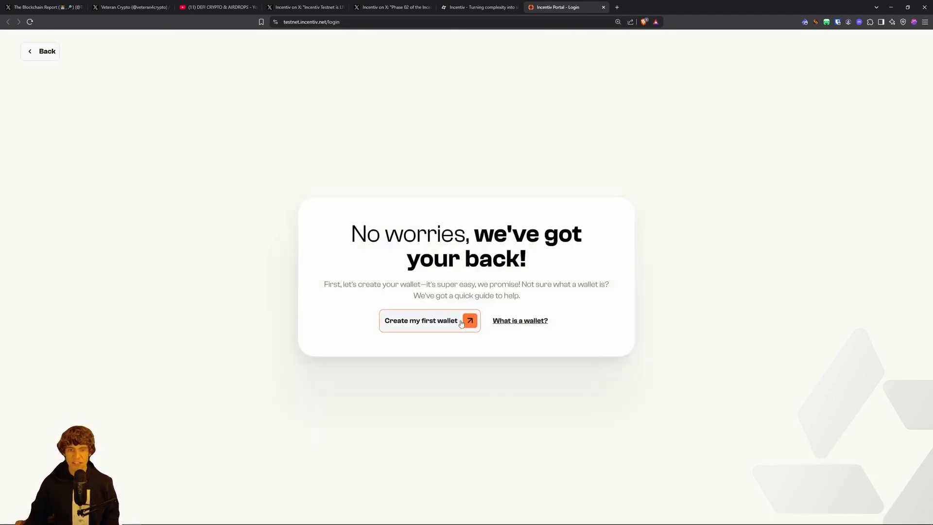
pyautogui.click(519, 319)
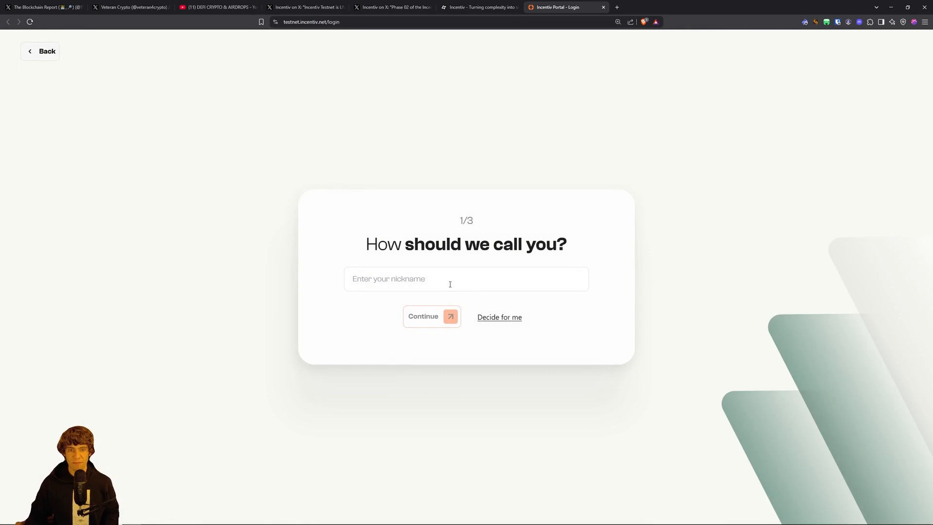
pyautogui.write('test1')
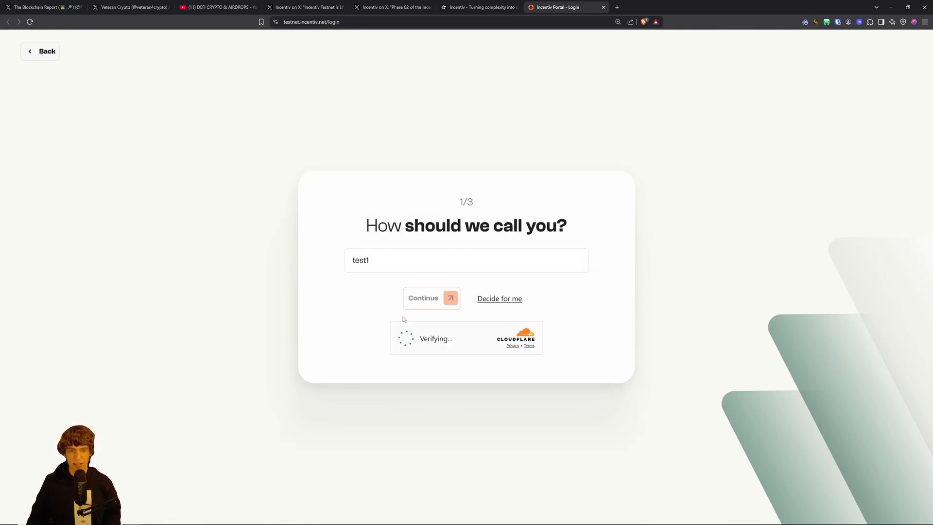
pyautogui.click(423, 298)
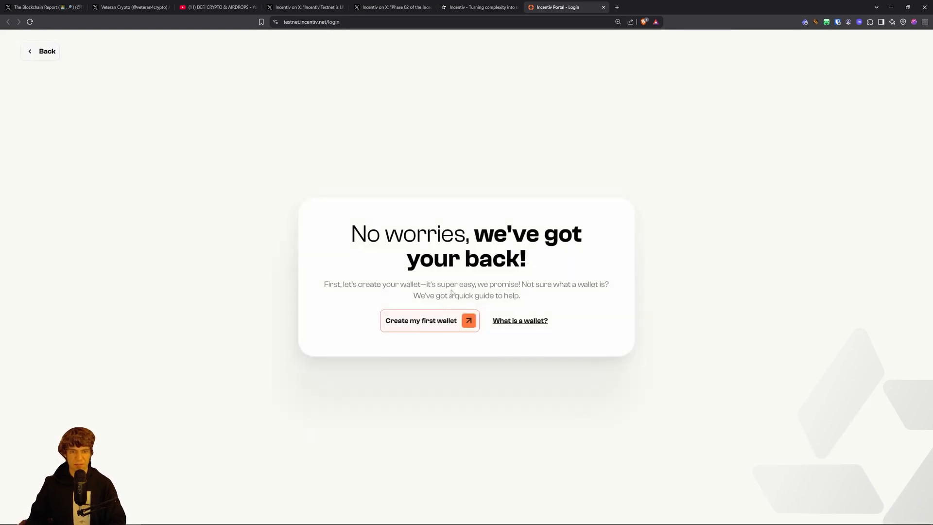
pyautogui.click(421, 320)
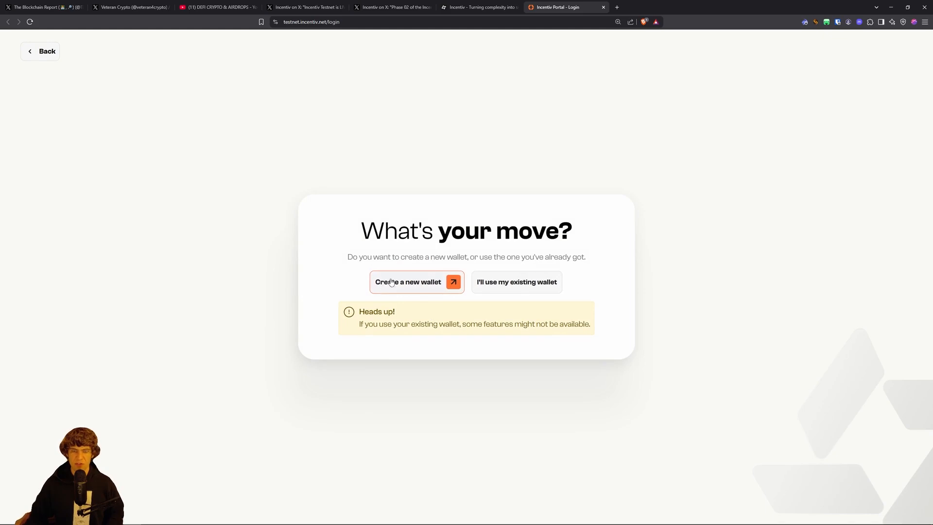
# - Choose a new wallet and continue with the suggested nickname, prompting Bitwarden
pyautogui.click(408, 282)
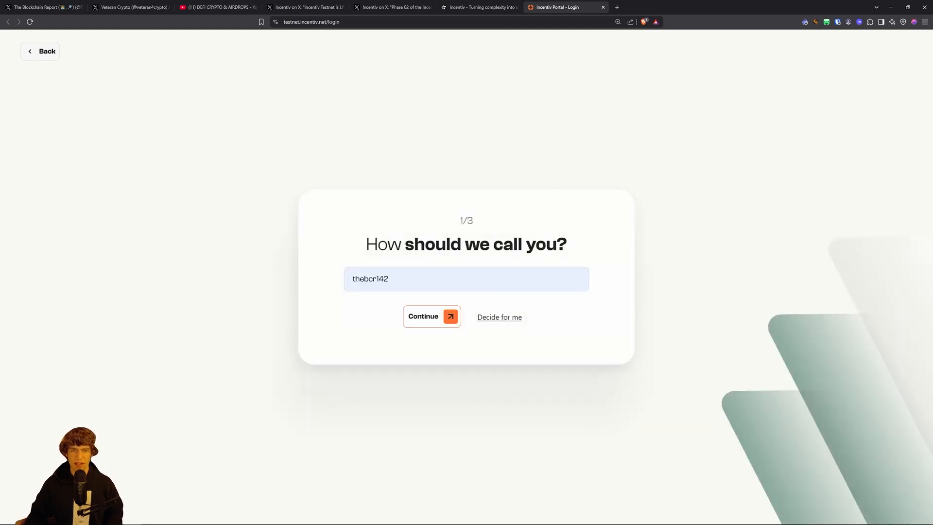
pyautogui.click(478, 6)
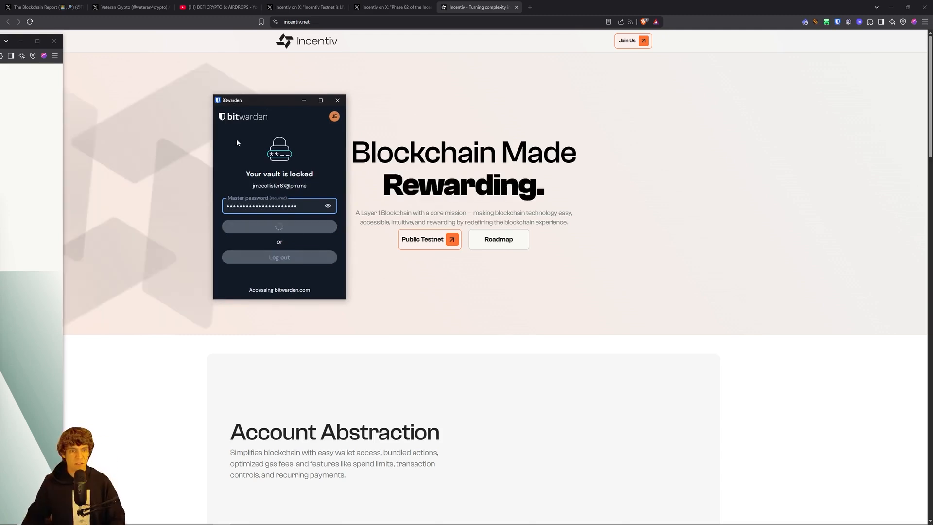
# - Unlock the Bitwarden vault, save the passkey as a new entry, and return to the portal
pyautogui.click(279, 227)
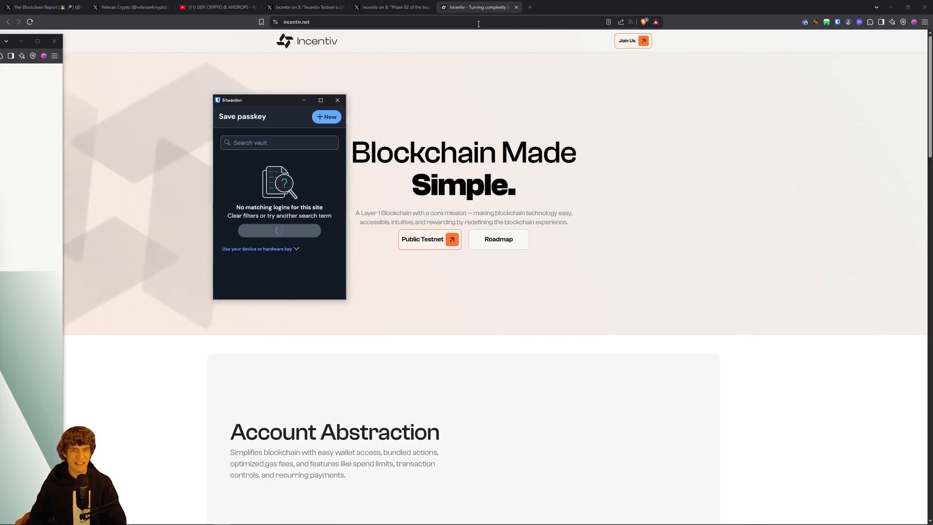
pyautogui.click(338, 100)
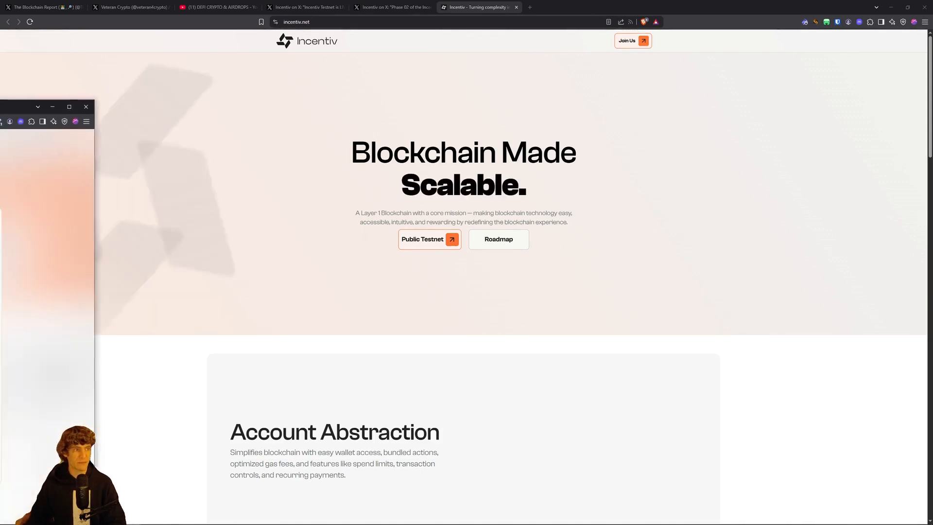
pyautogui.click(422, 239)
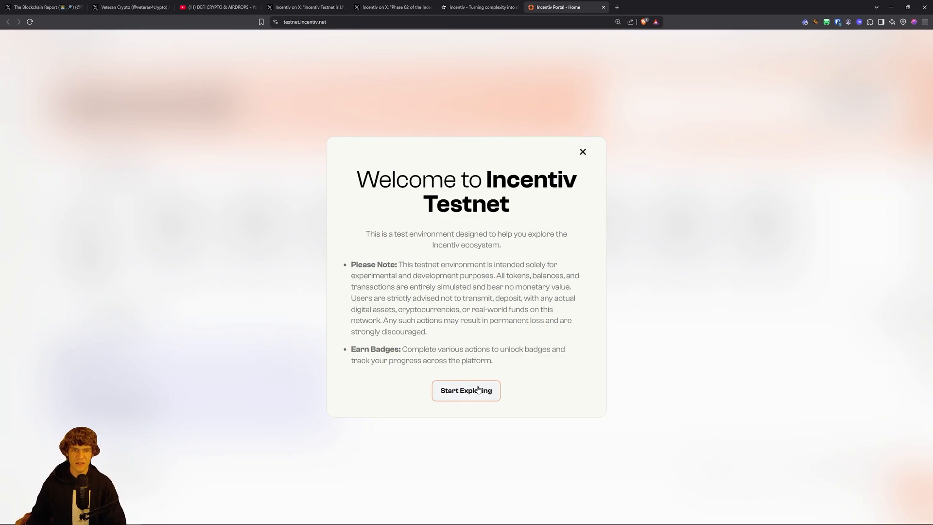
# - Dismiss the testnet welcome notice with 'Start Exploring' to reach the sign-in page
pyautogui.click(465, 391)
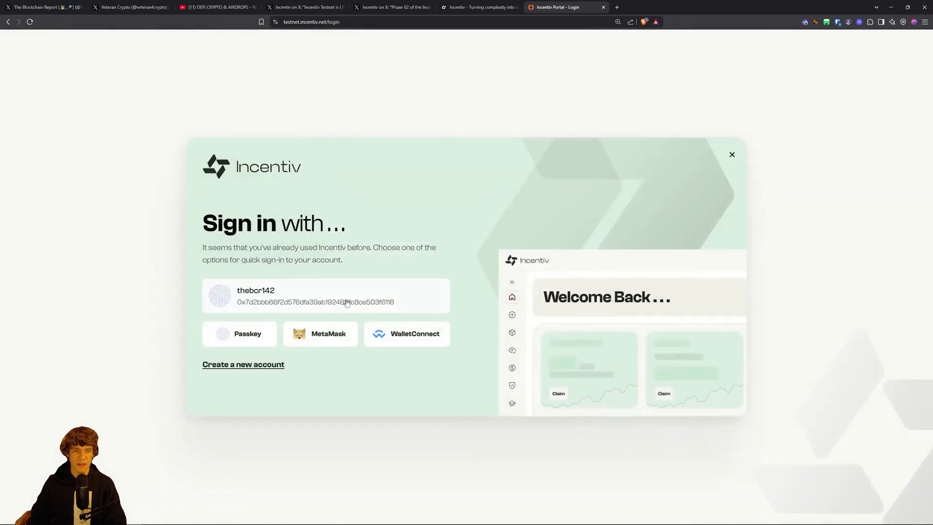
pyautogui.moveTo(427, 176)
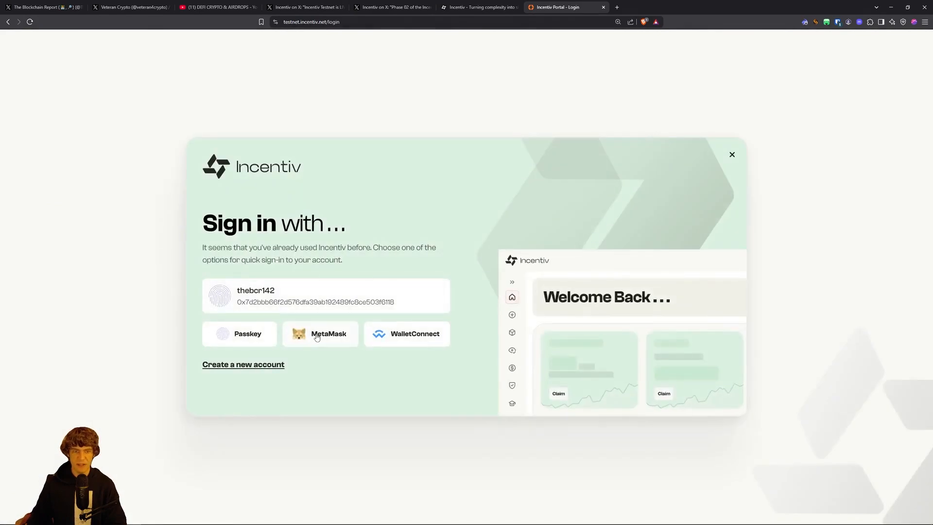
# - Attempt MetaMask sign-in via Rabby Wallet, ending in a 'Failed to connect' error
pyautogui.click(319, 333)
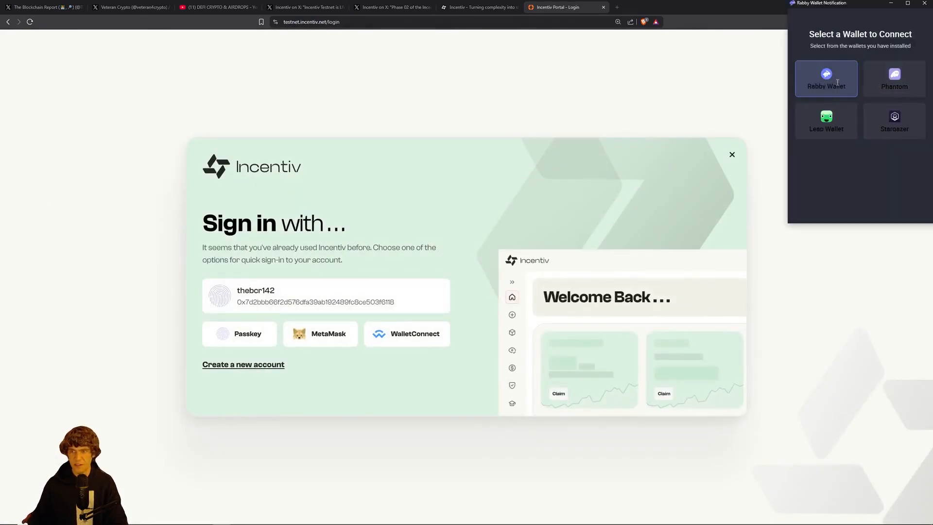
pyautogui.click(826, 78)
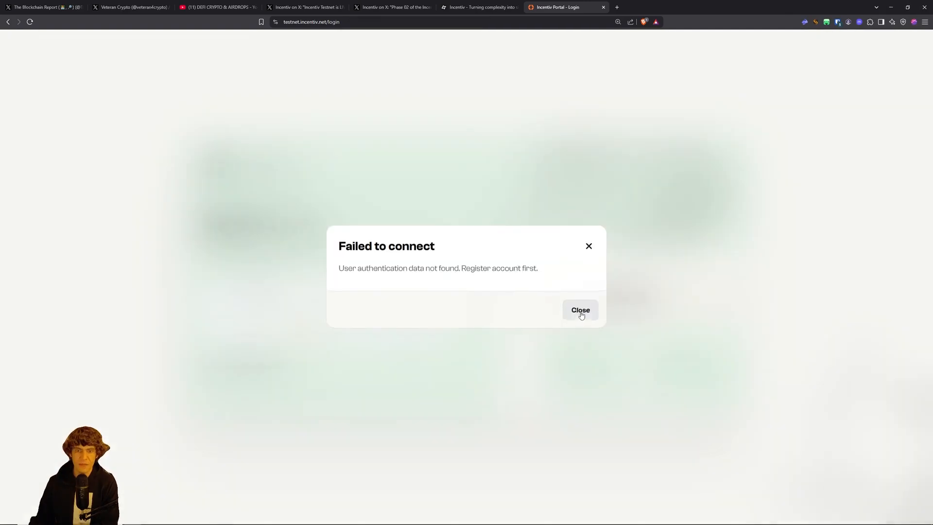
# - Close the error, register as a beginner with a first wallet nicknamed test1
pyautogui.click(579, 310)
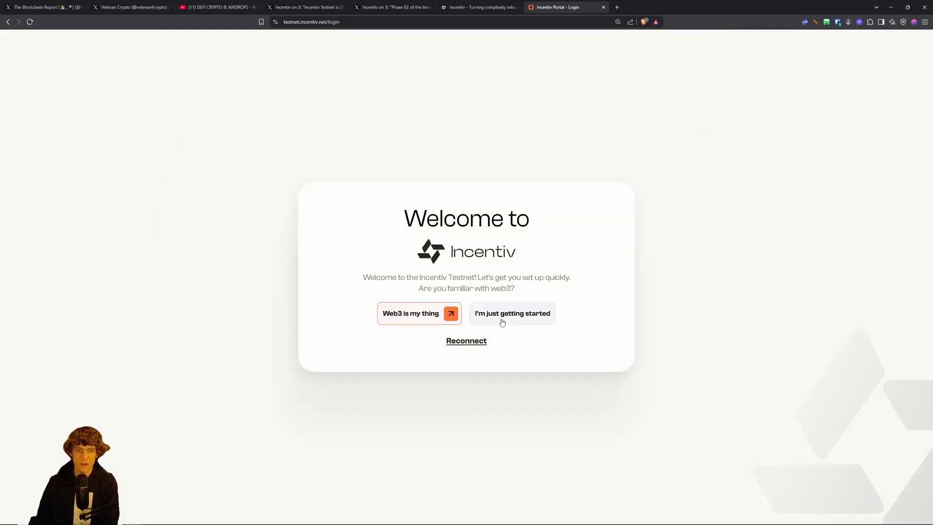
pyautogui.click(512, 312)
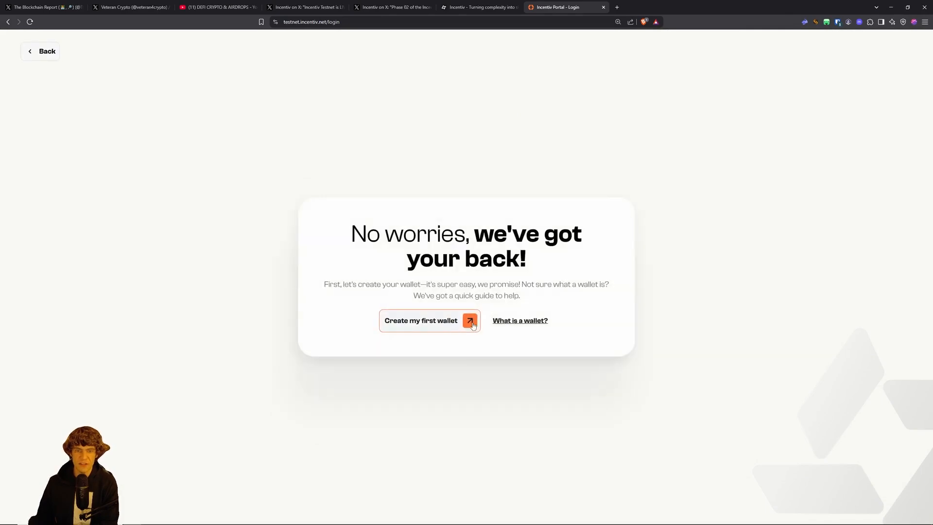
pyautogui.click(420, 320)
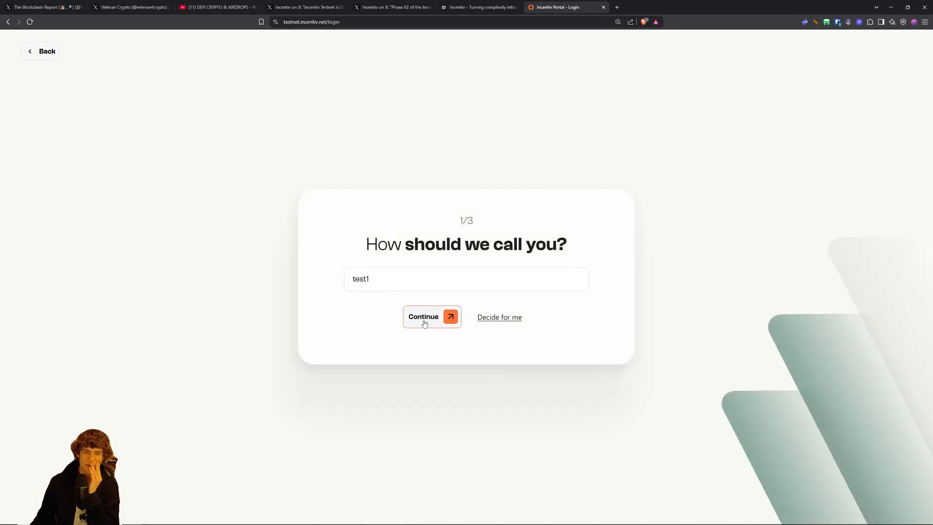
pyautogui.click(432, 317)
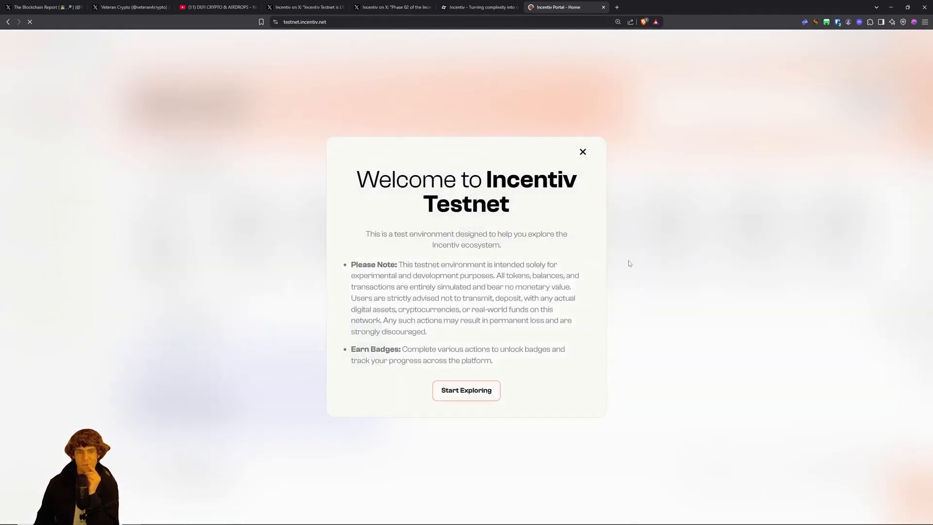
# - Dismiss the welcome notice and attempt a passkey sign-in as test1, closing the failure message
pyautogui.click(581, 151)
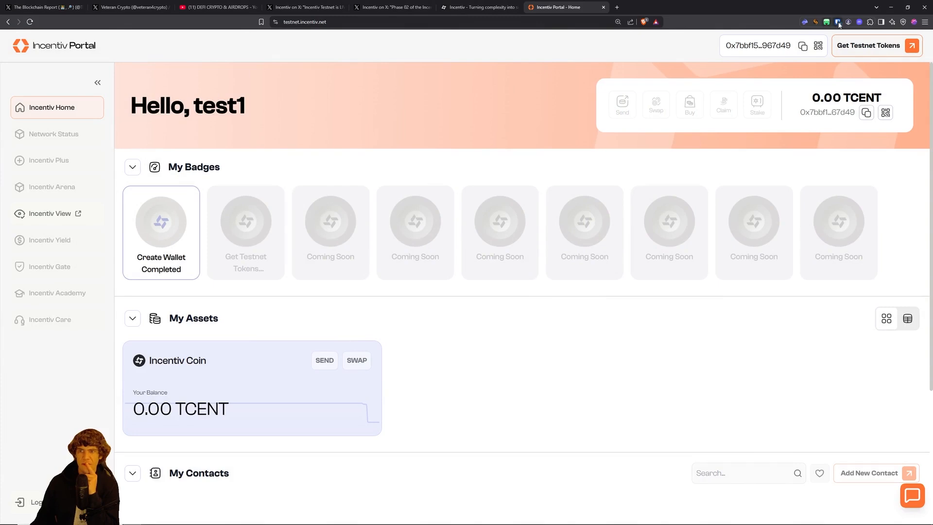
pyautogui.moveTo(712, 190)
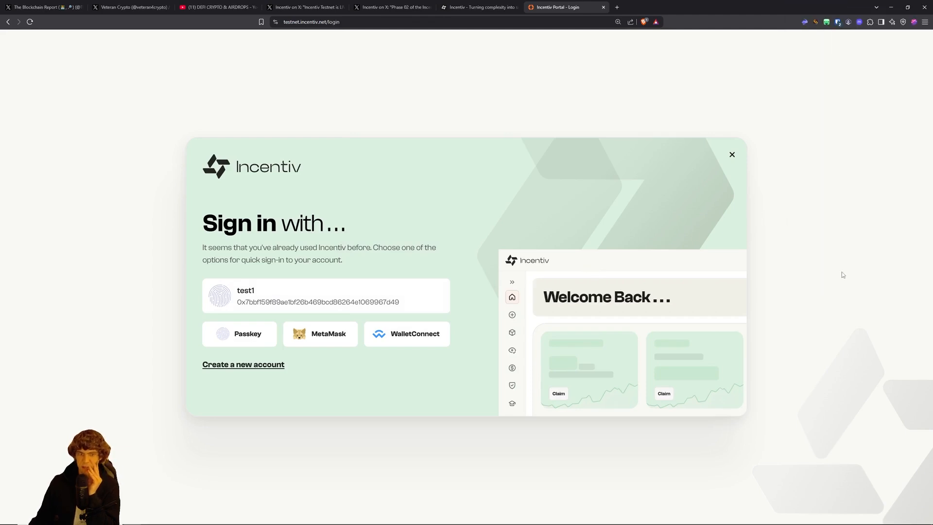
pyautogui.click(239, 333)
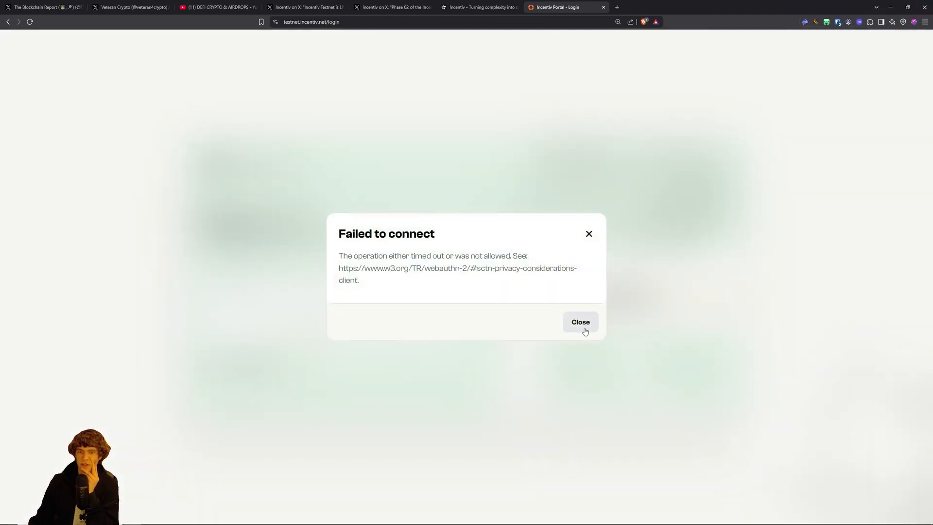
pyautogui.click(579, 321)
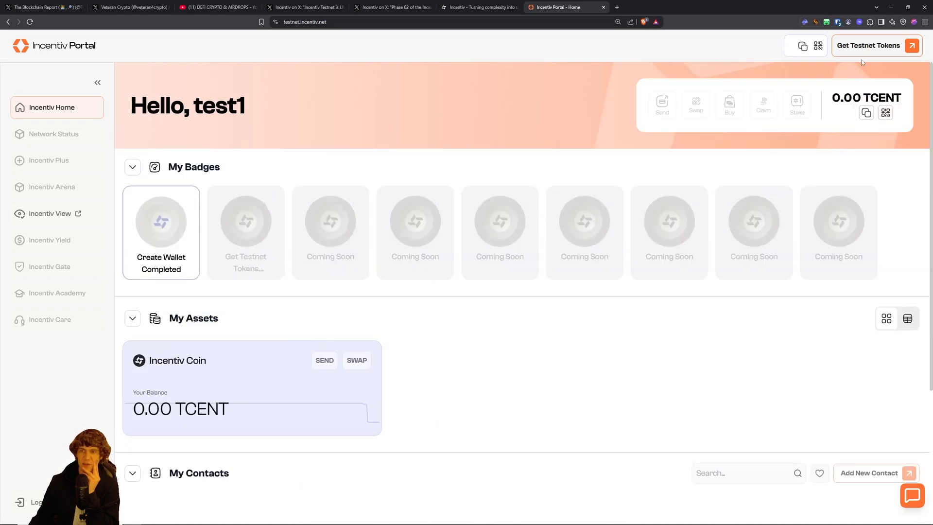
# - Check the Bitwarden vault extension popup and close it again
pyautogui.click(836, 23)
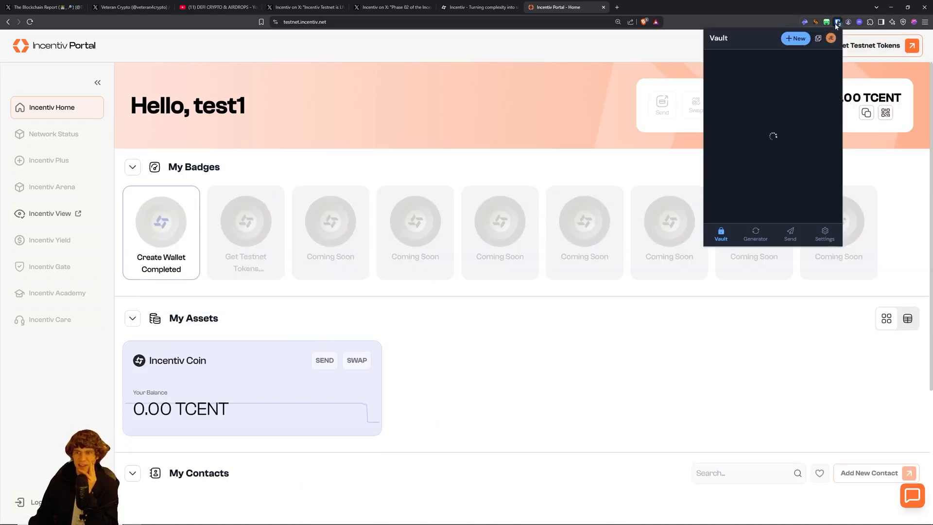
pyautogui.click(835, 22)
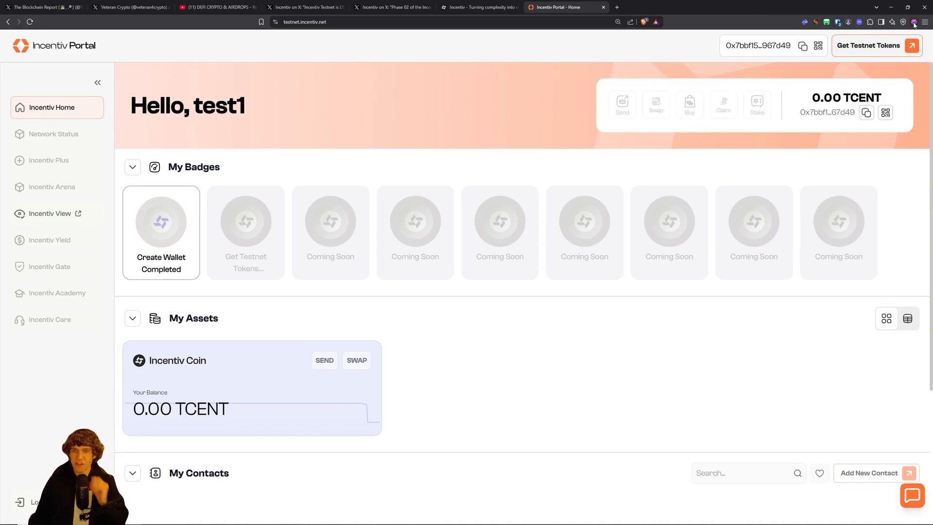
pyautogui.moveTo(824, 89)
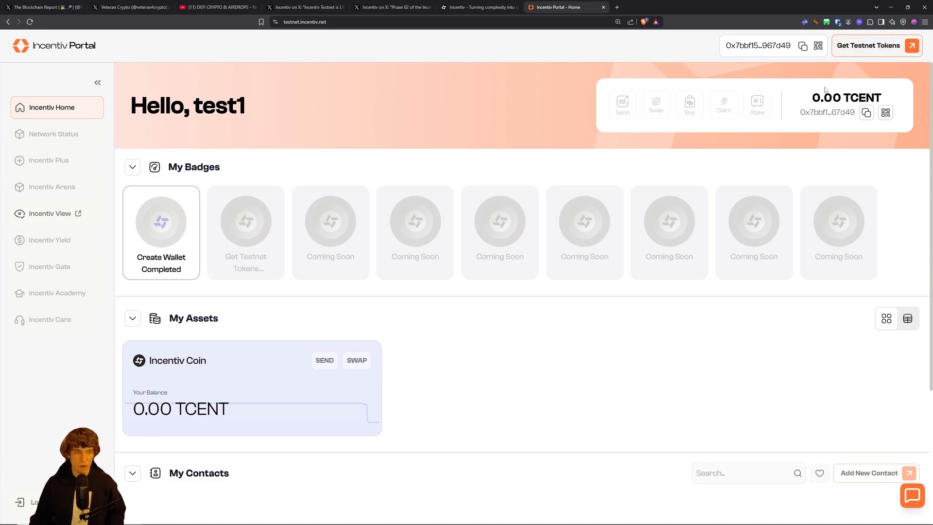
# - Start creating a first wallet and submit the display name
pyautogui.scroll(-3)
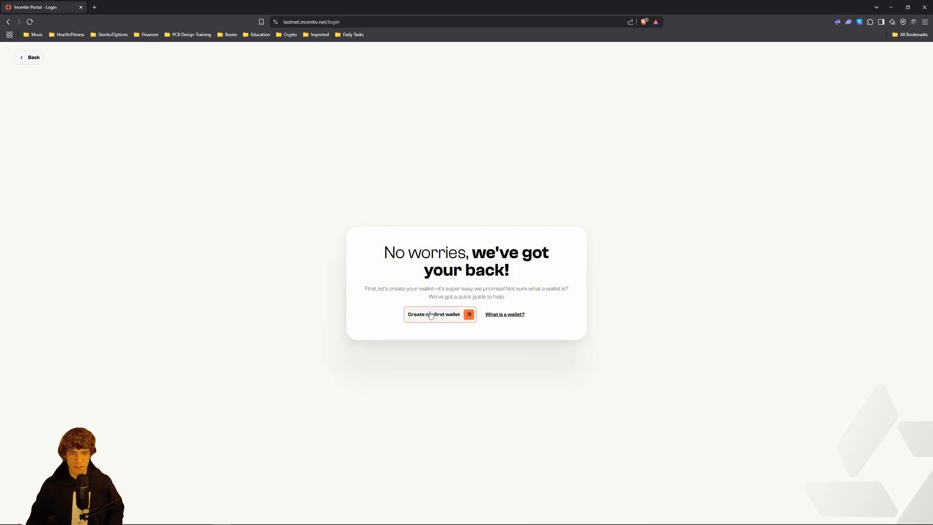
pyautogui.click(433, 313)
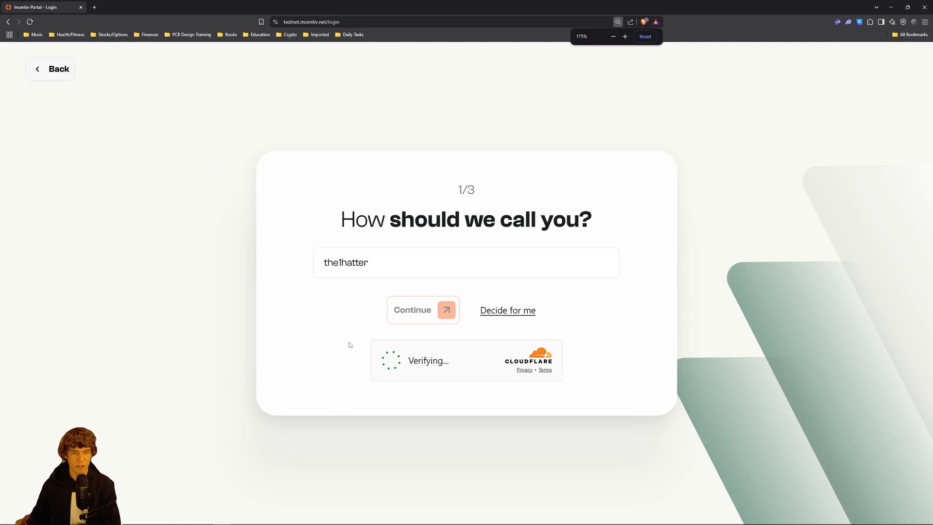
pyautogui.click(422, 310)
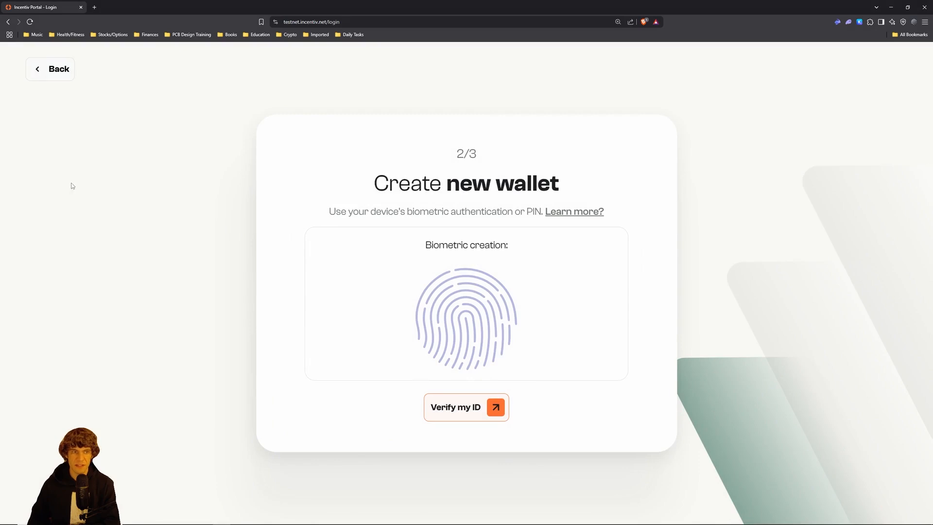
pyautogui.click(50, 69)
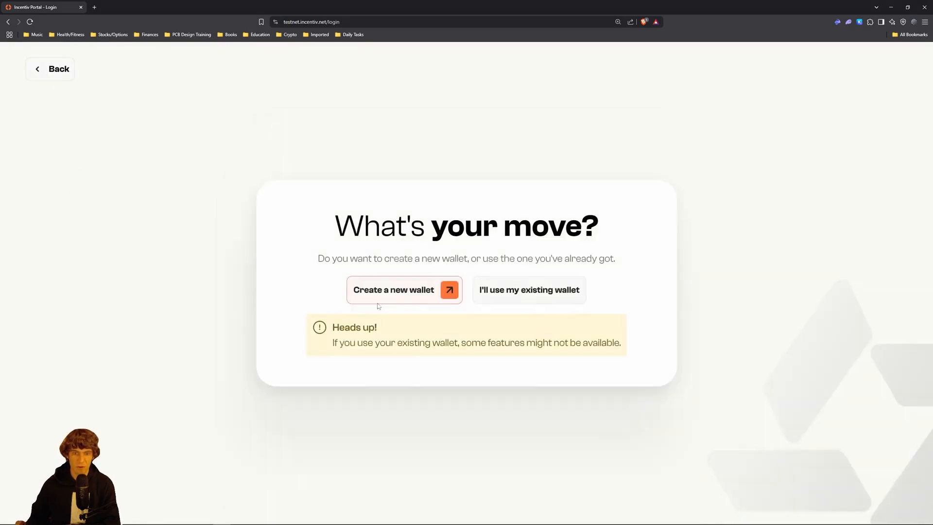
# - Connect Rabby Wallet to the portal and sign the login verification message
pyautogui.click(393, 289)
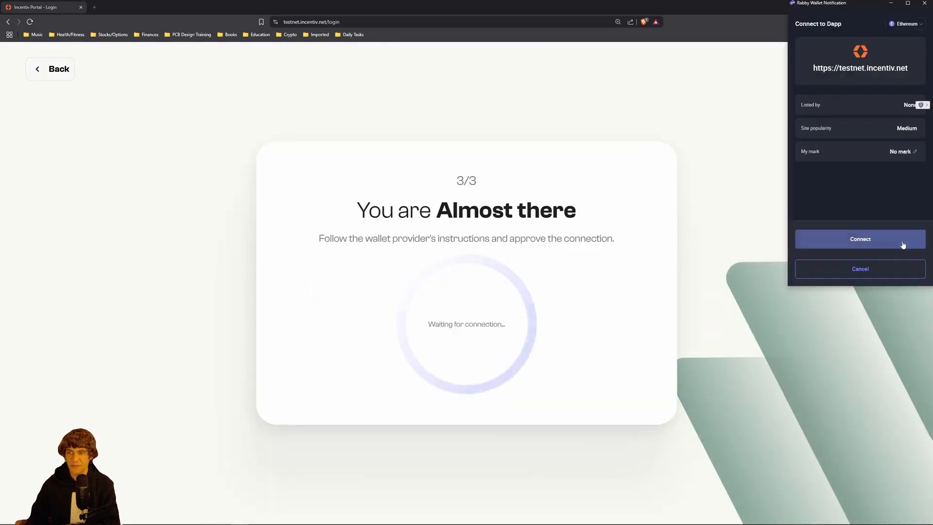
pyautogui.click(860, 239)
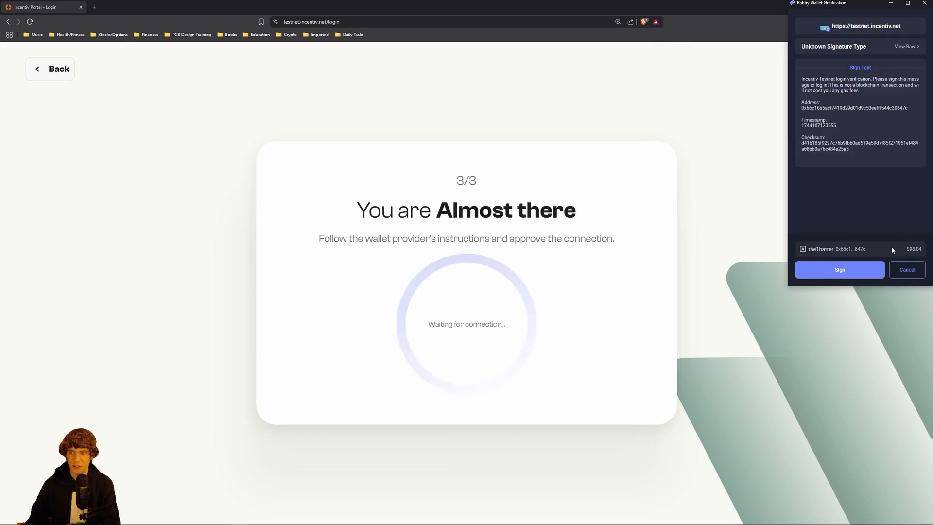
pyautogui.click(839, 269)
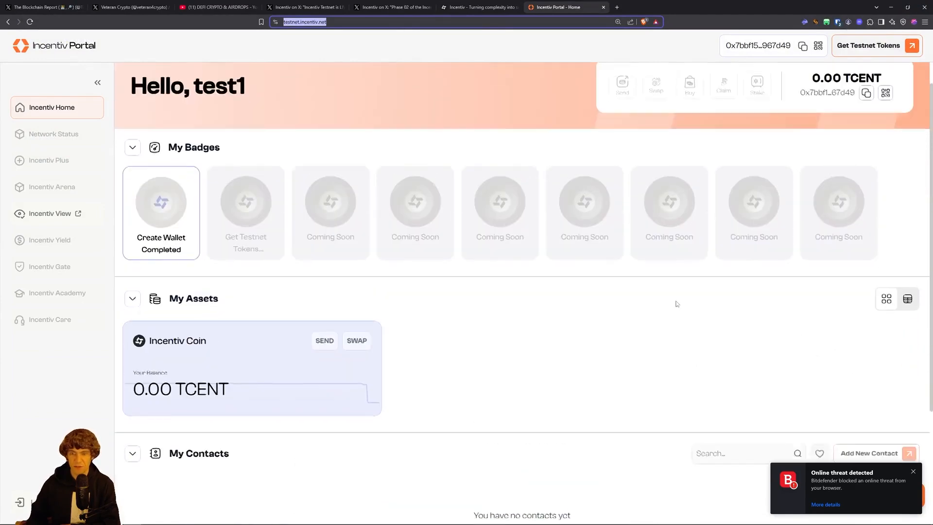
# - Claim free testnet tokens so the test1 balance reads 100.00 TCENT
pyautogui.click(868, 46)
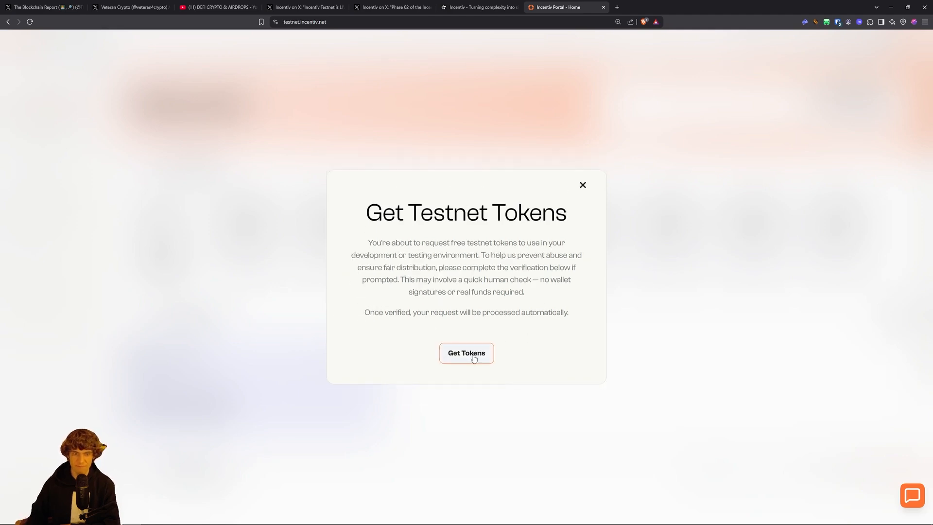
pyautogui.click(466, 353)
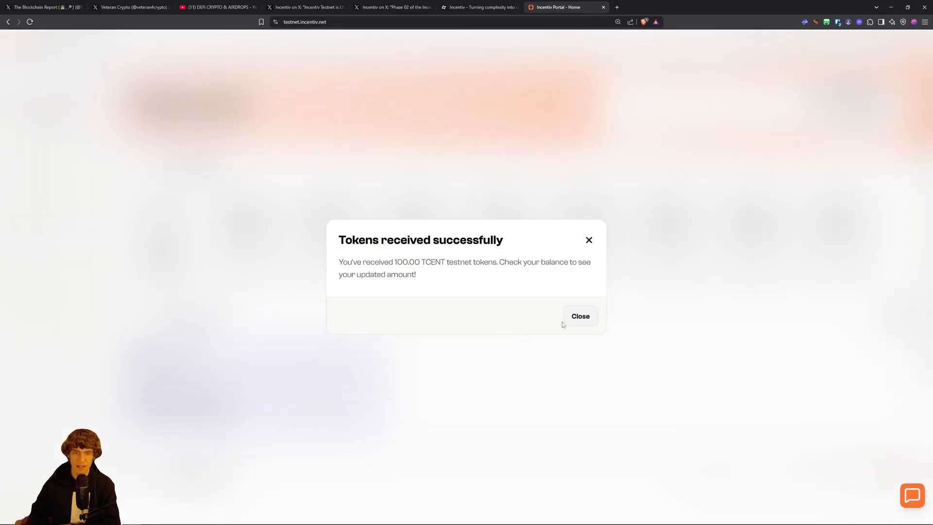
pyautogui.click(579, 316)
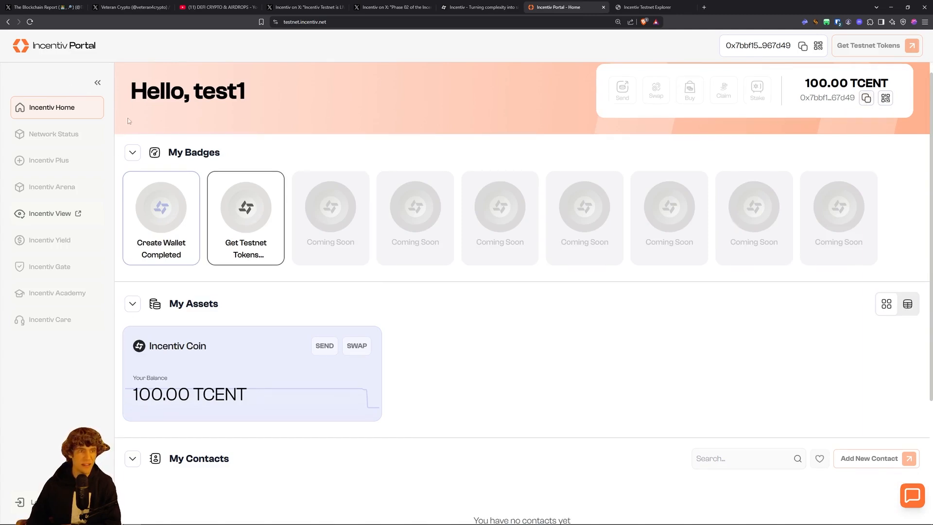
pyautogui.moveTo(527, 195)
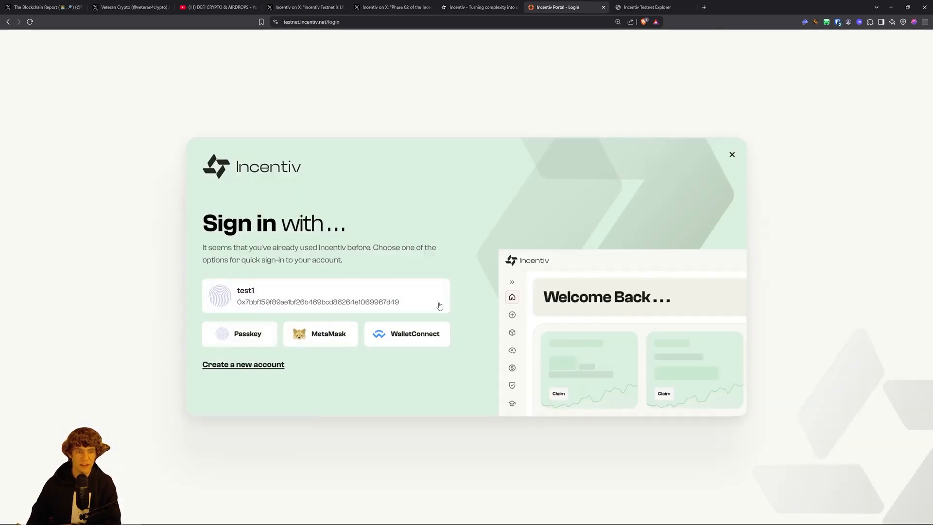
# - Retry the saved test1 passkey sign-in, dismiss the failure, and switch to the incentiv.net tab
pyautogui.click(324, 295)
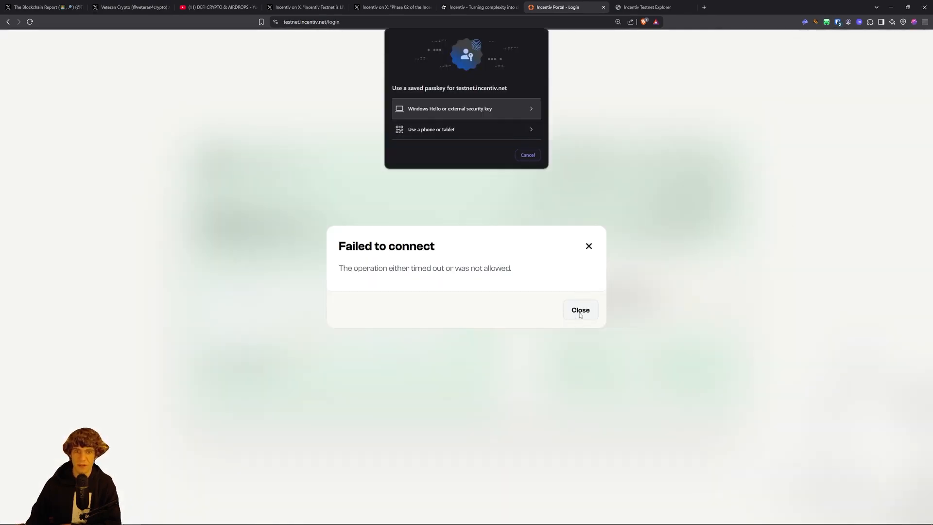
pyautogui.click(579, 310)
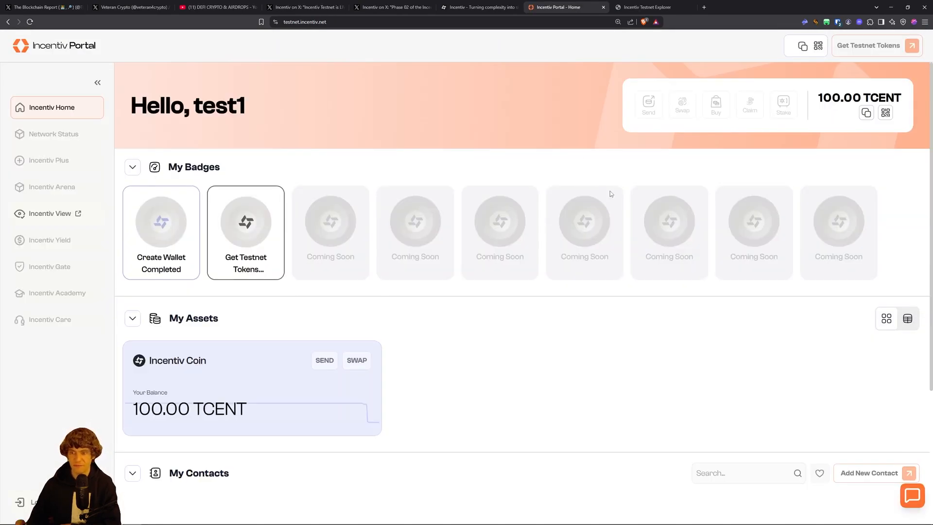
pyautogui.click(476, 7)
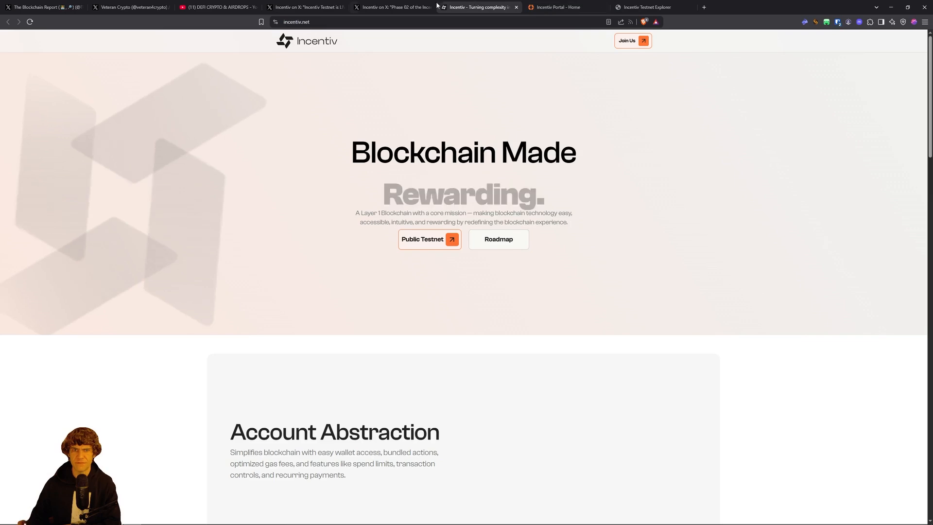
# - Review the portal dashboard's Assets and Contacts, then switch to Incentiv's Phase 02 post on X
pyautogui.click(393, 6)
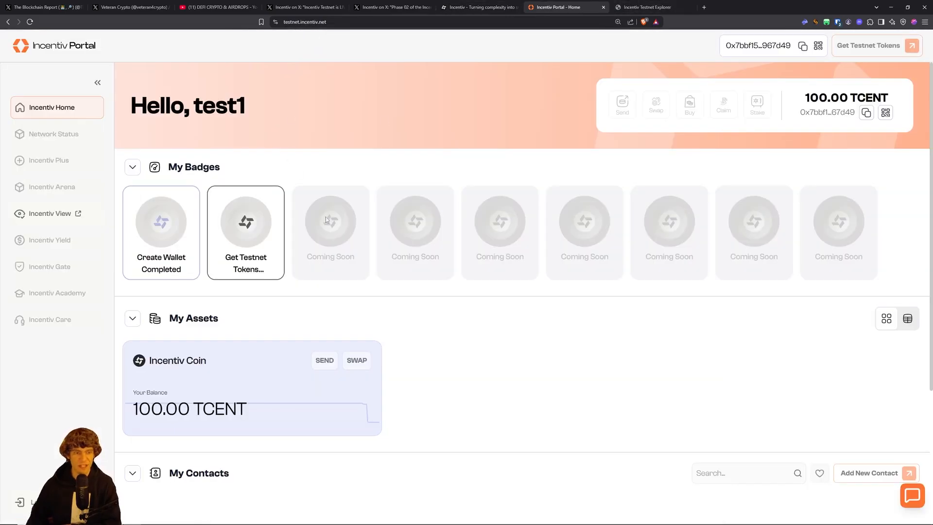
pyautogui.moveTo(268, 247)
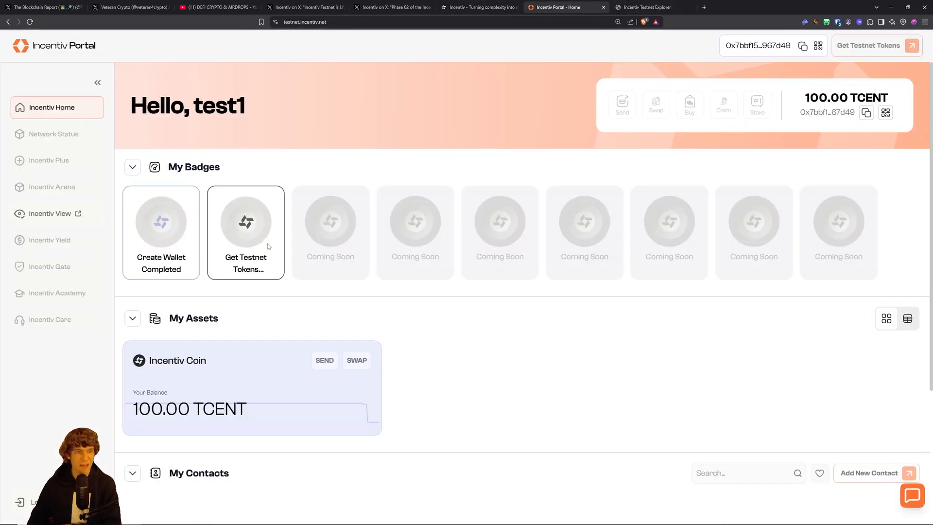
pyautogui.moveTo(341, 366)
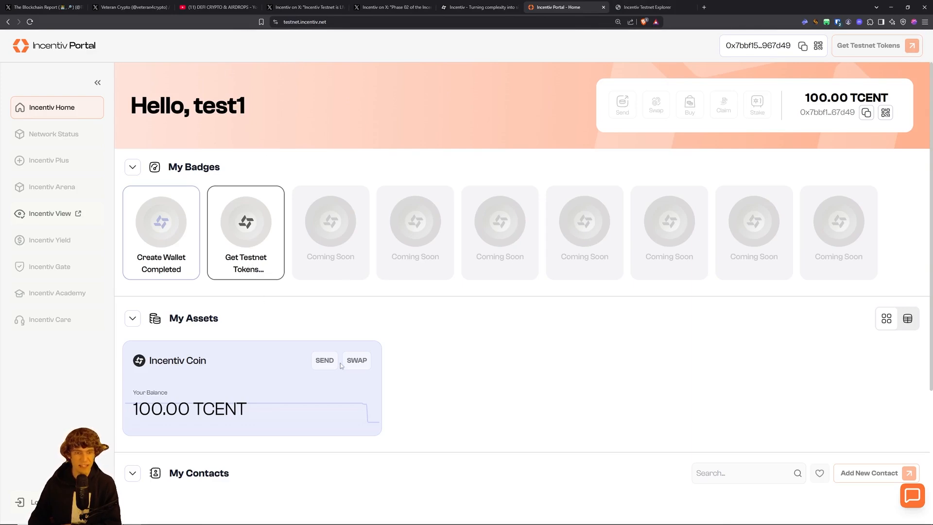
pyautogui.moveTo(726, 64)
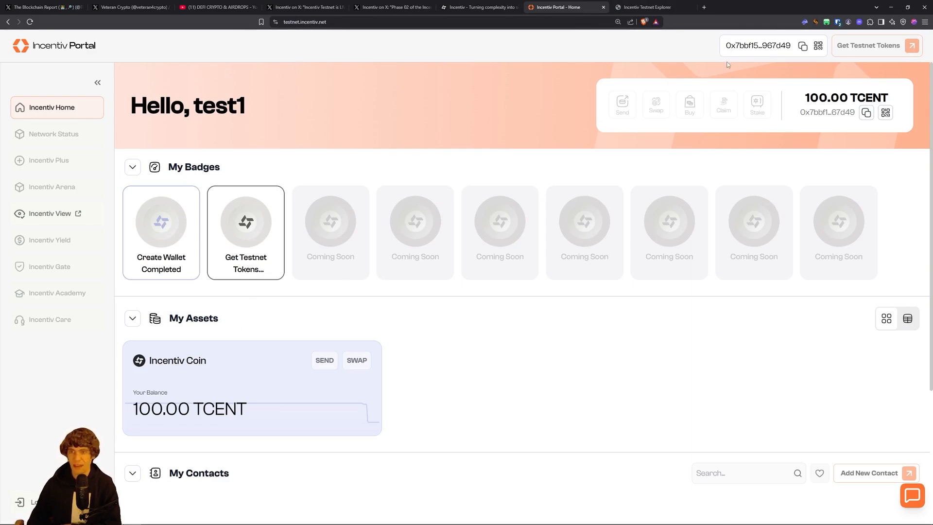
pyautogui.click(479, 7)
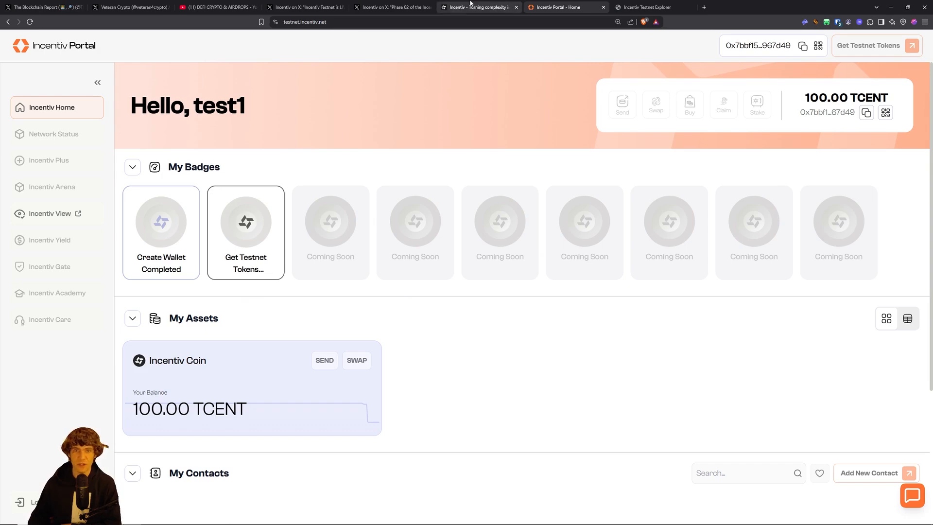
pyautogui.scroll(-3)
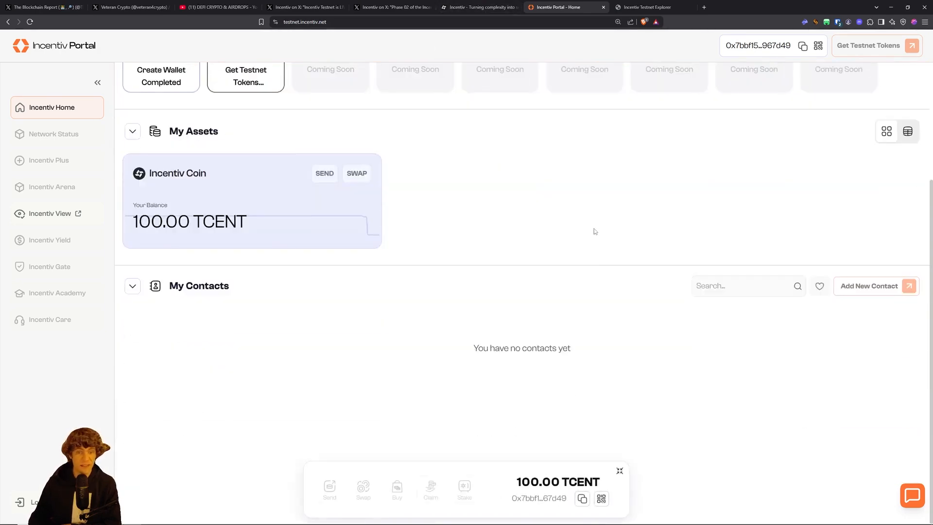
pyautogui.scroll(3)
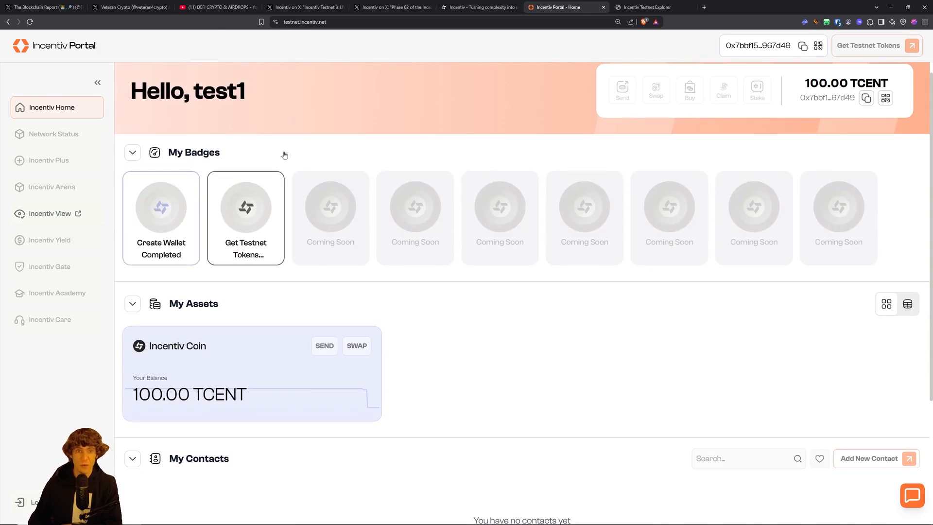
pyautogui.moveTo(383, 104)
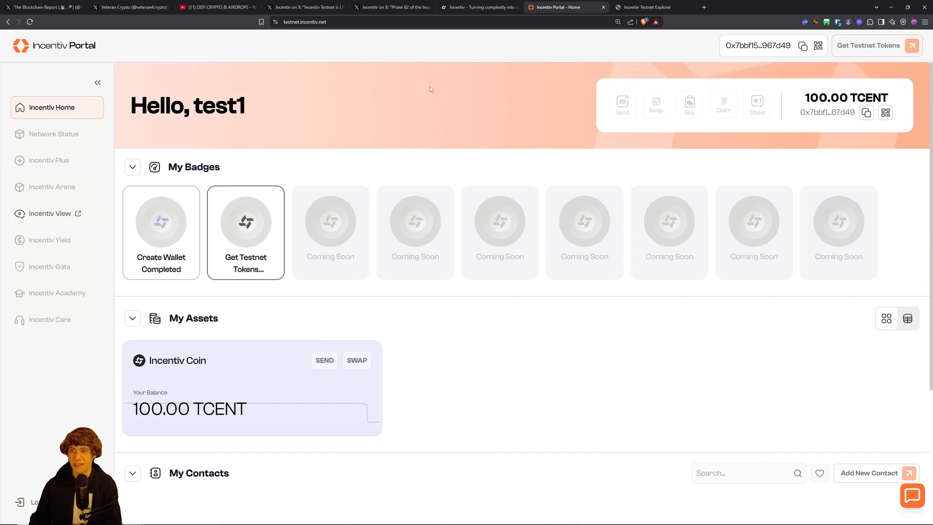
pyautogui.moveTo(437, 101)
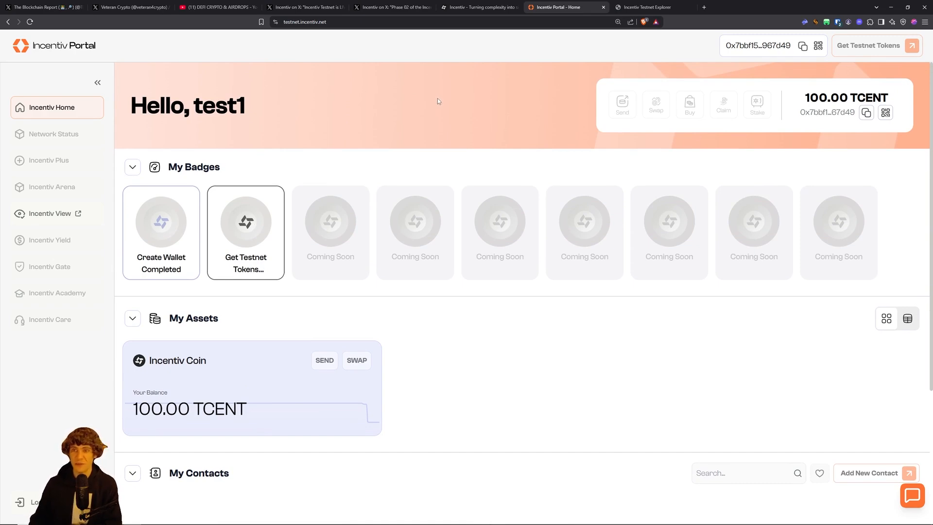
pyautogui.click(642, 6)
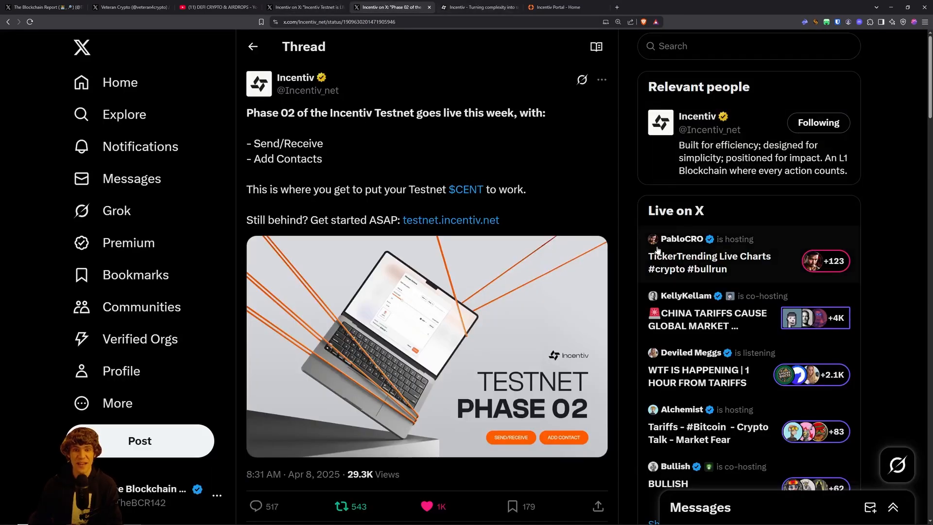
pyautogui.moveTo(624, 109)
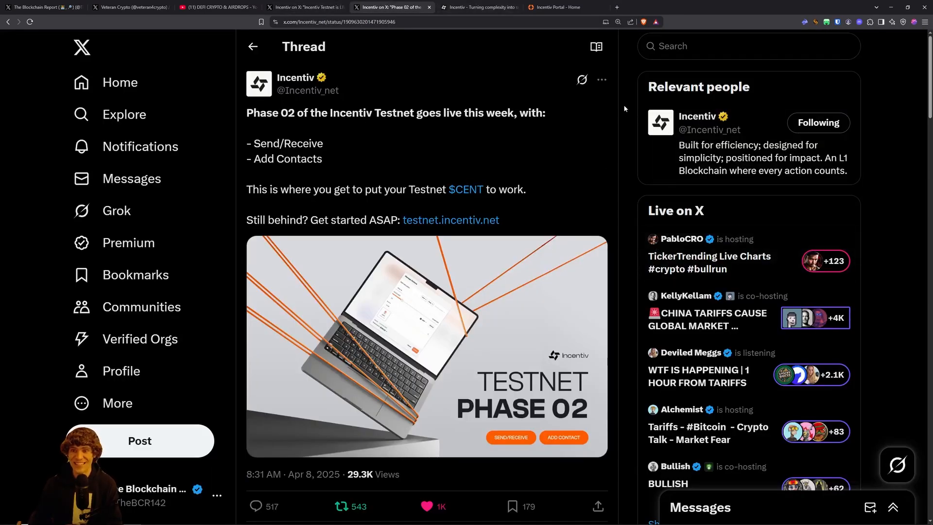